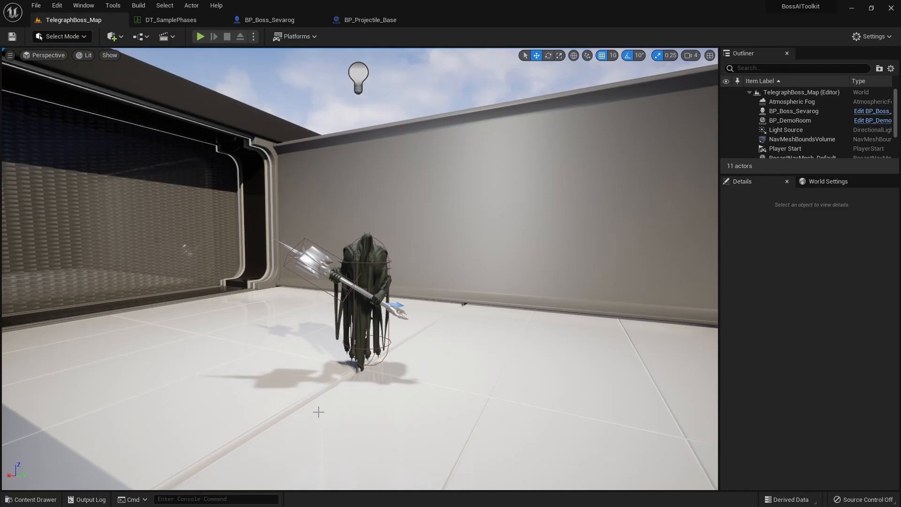
mouse_move(307, 389)
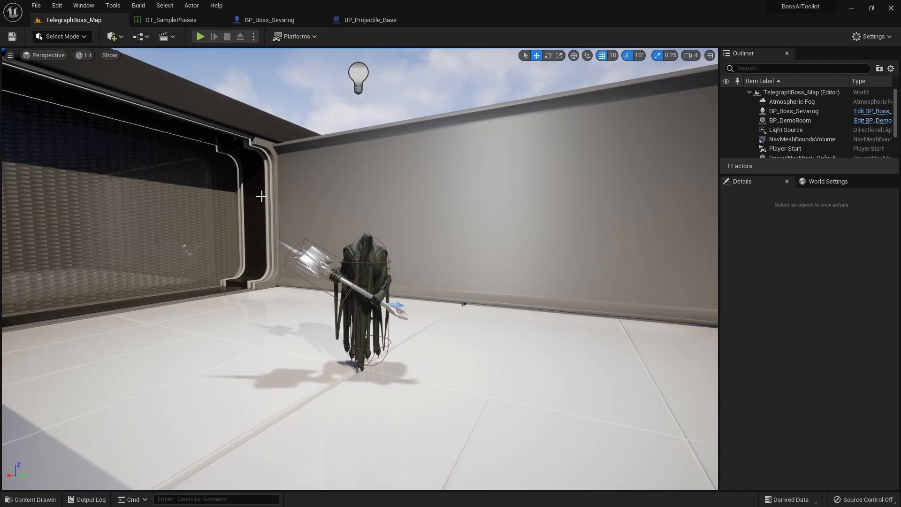
mouse_move(91, 457)
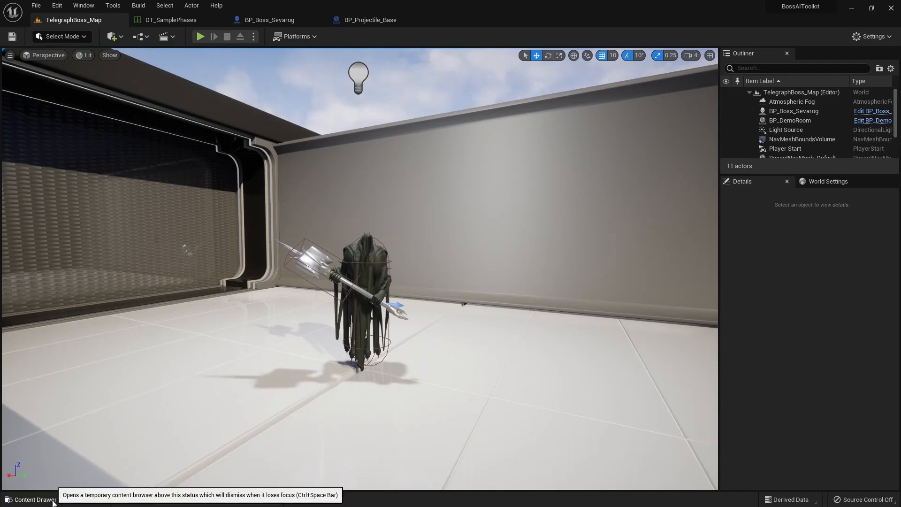
Browse the content browser into BossAIToolkit's Blueprints/Abilities/Damage folder, then return to the level
left_click(28, 499)
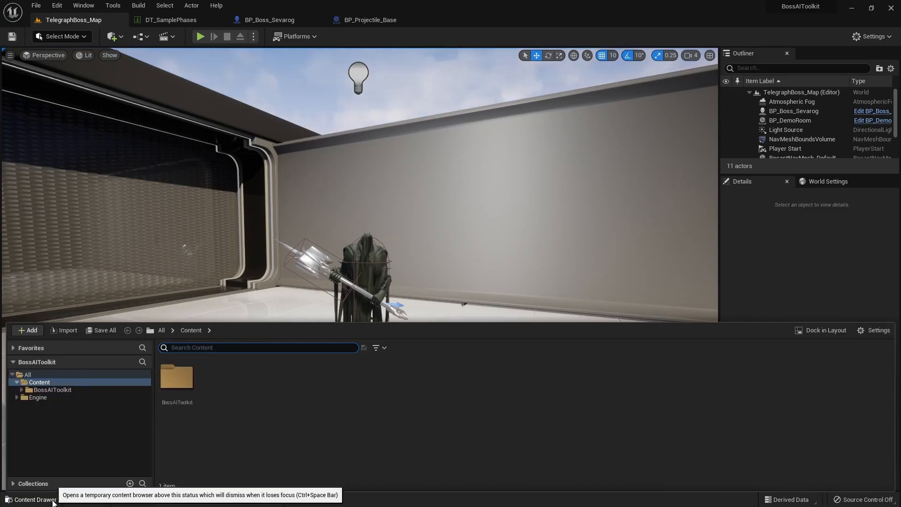
double_click(176, 378)
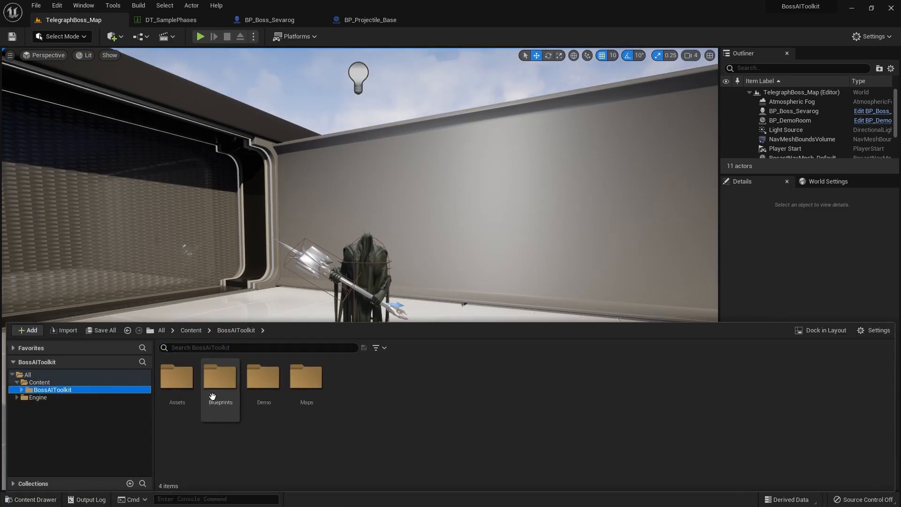
double_click(220, 375)
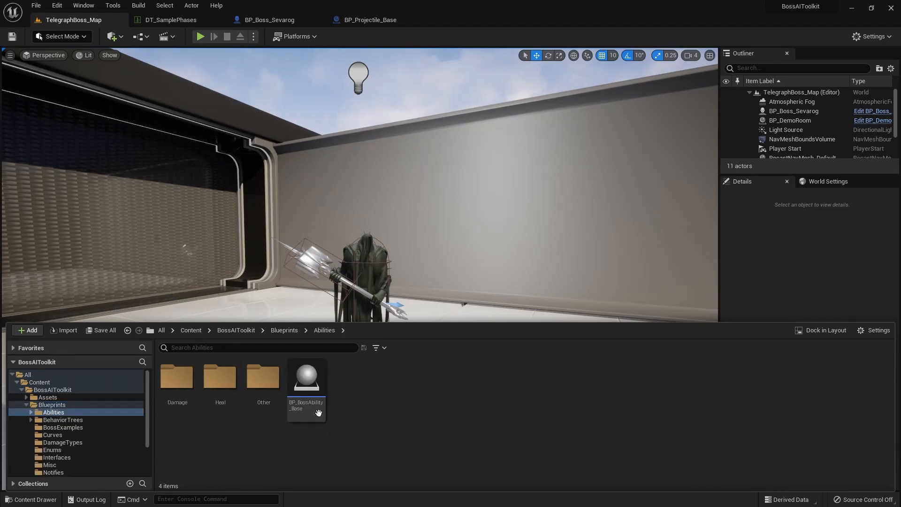
double_click(176, 376)
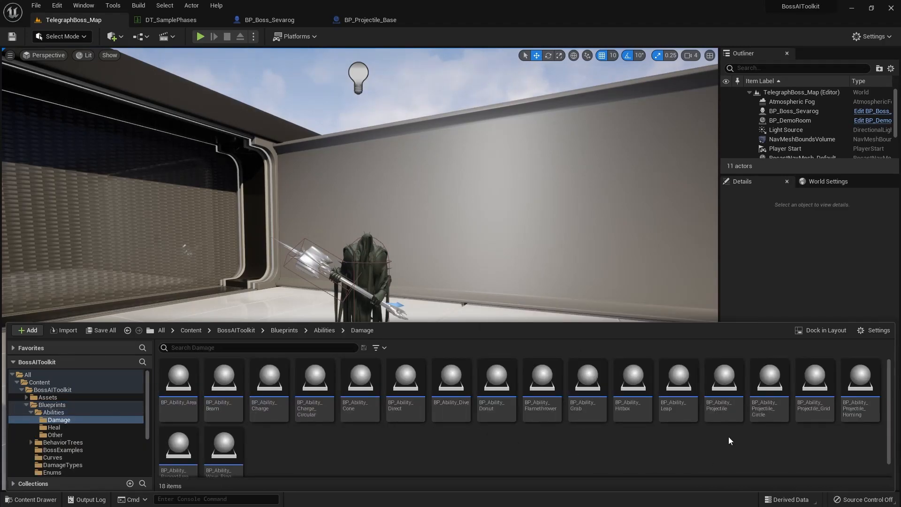
left_click(814, 390)
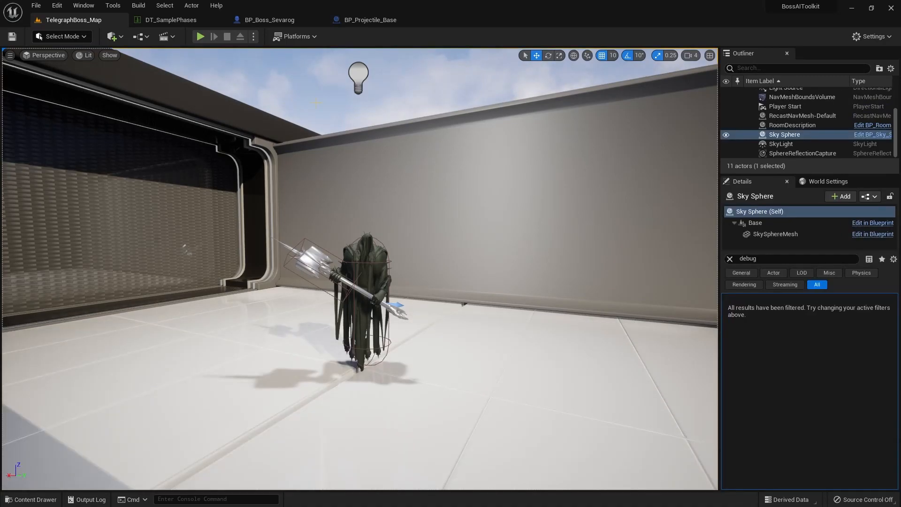
mouse_move(177, 26)
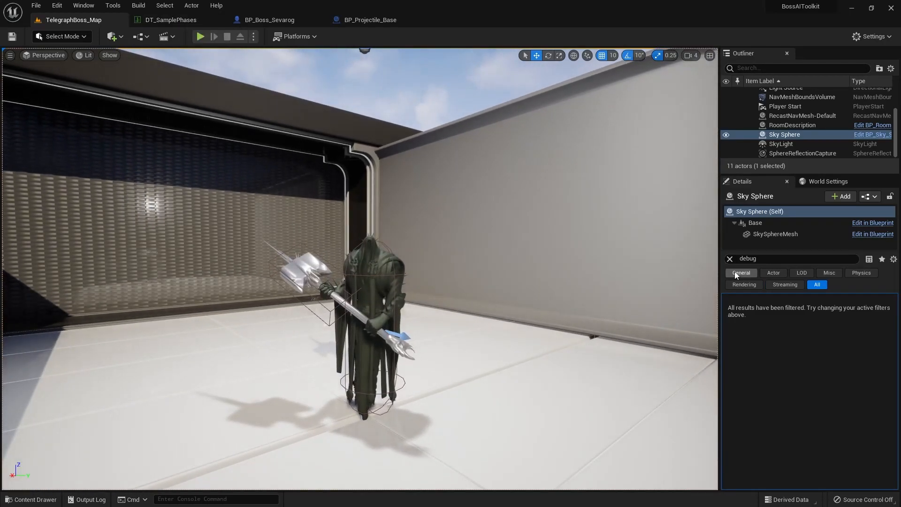
In DT_SamplePhases, collapse the Grid ability's Damage section and review its modifier values 4.0, 1.0, 50.0
left_click(169, 19)
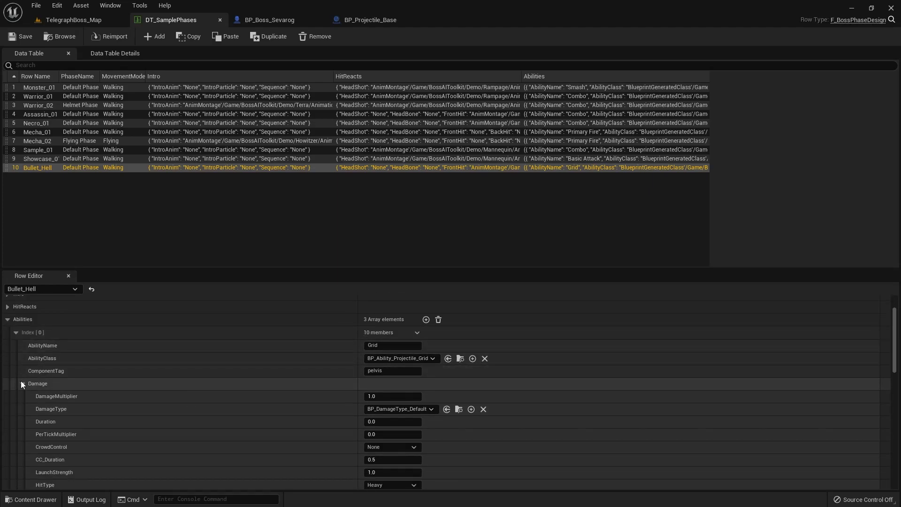
left_click(23, 383)
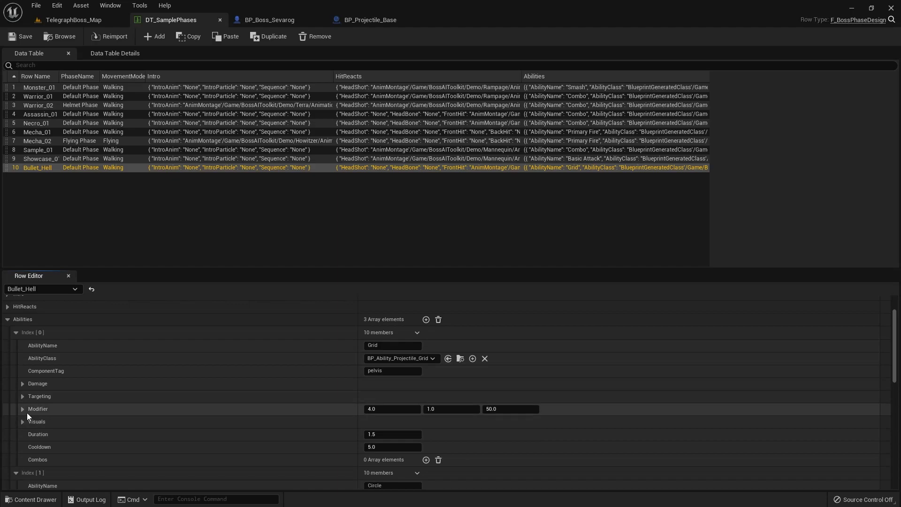
mouse_move(383, 409)
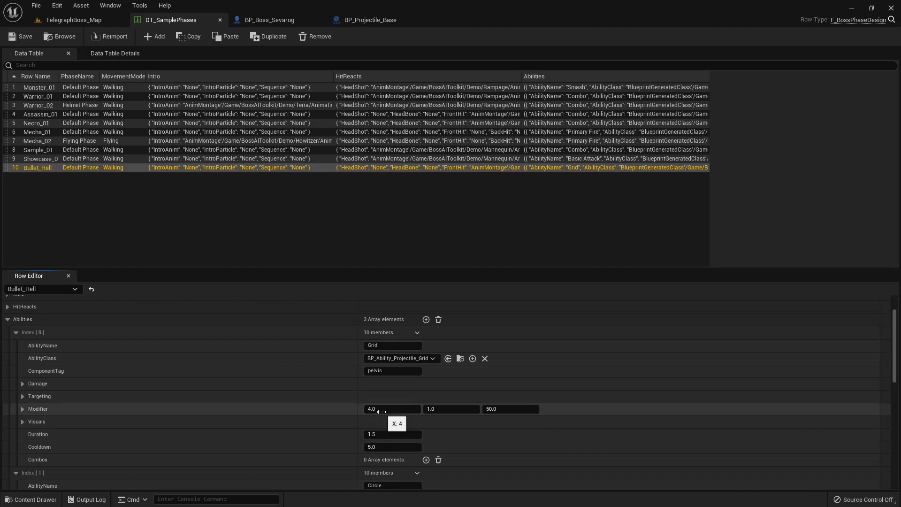
mouse_move(400, 408)
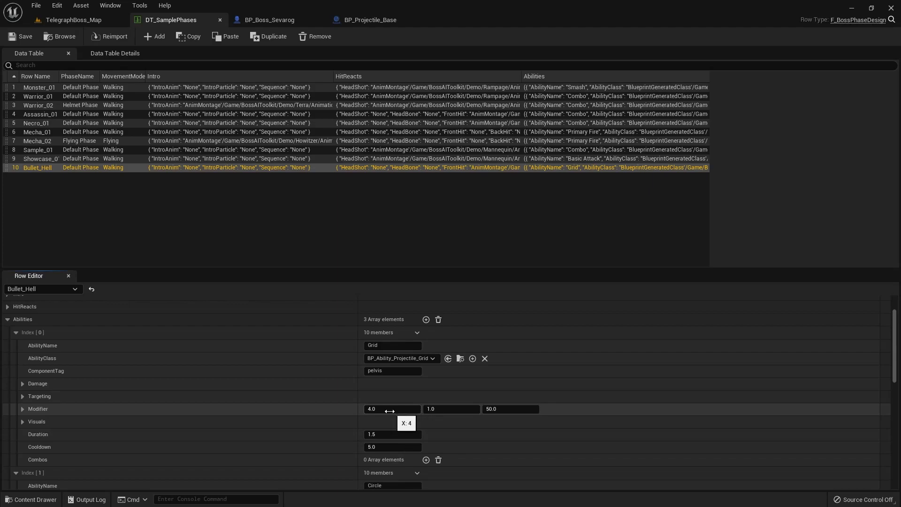
mouse_move(39, 415)
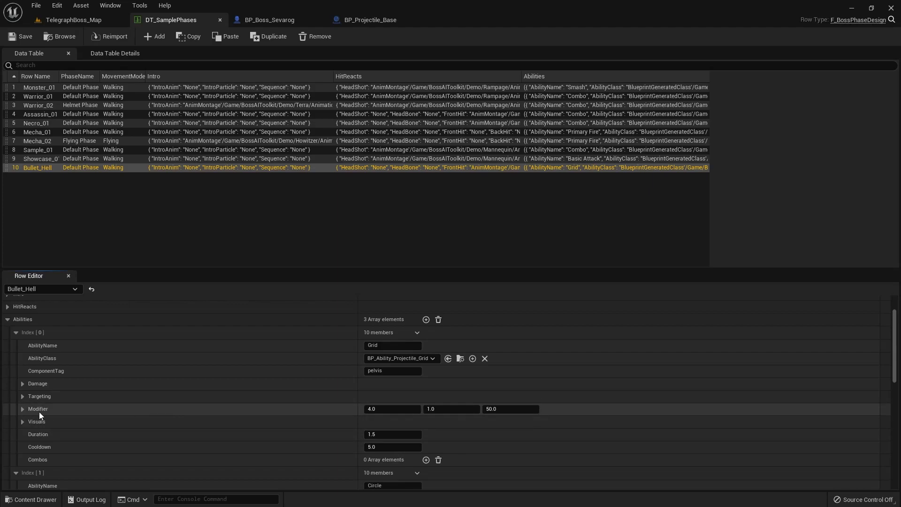
left_click(450, 409)
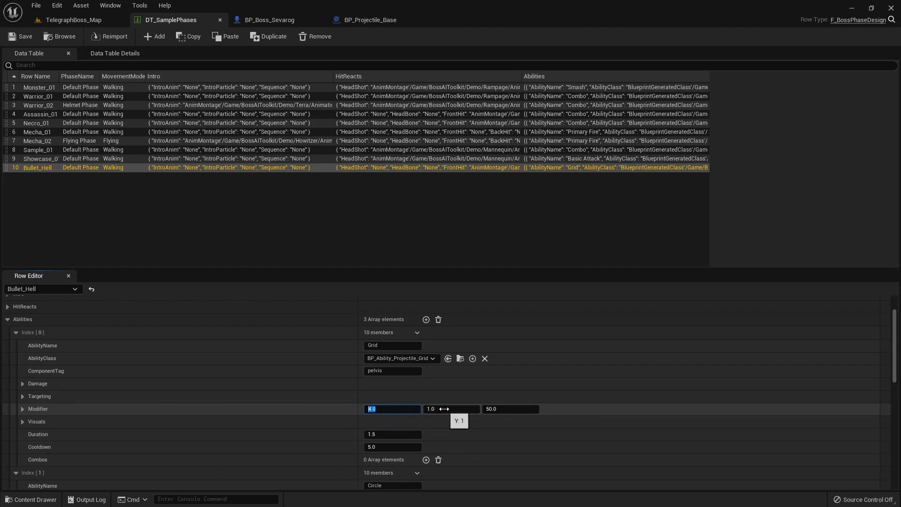
left_click(450, 409)
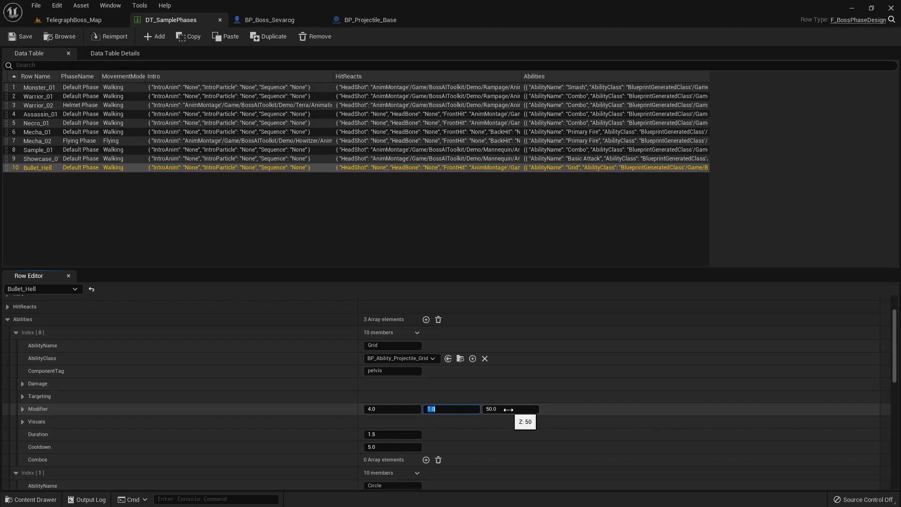
left_click(511, 409)
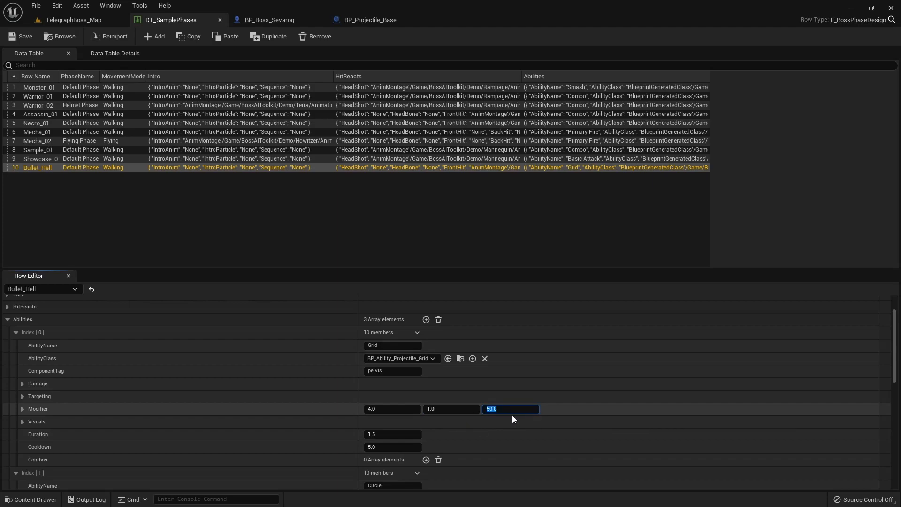
mouse_move(509, 409)
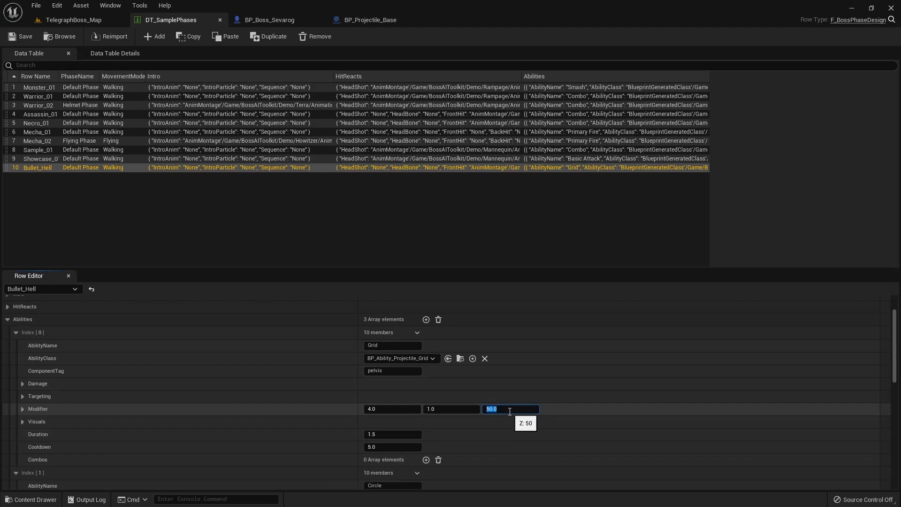
mouse_move(79, 28)
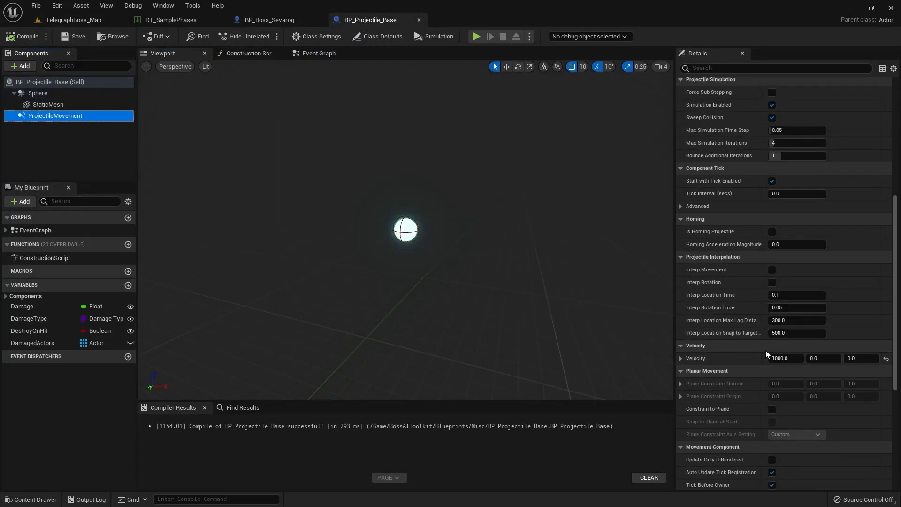
Check BP_Projectile_Base's mesh component and compile, edit the Grid modifier, then return to the boss level
left_click(47, 104)
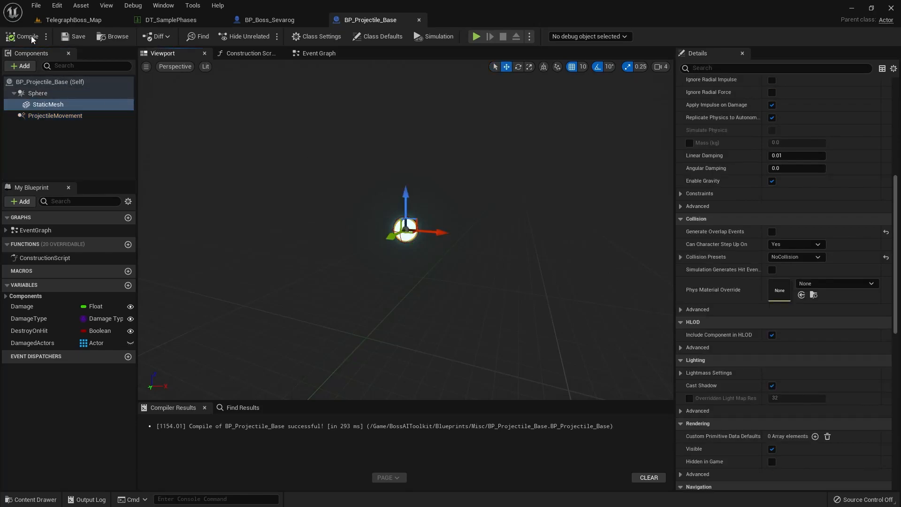
left_click(168, 20)
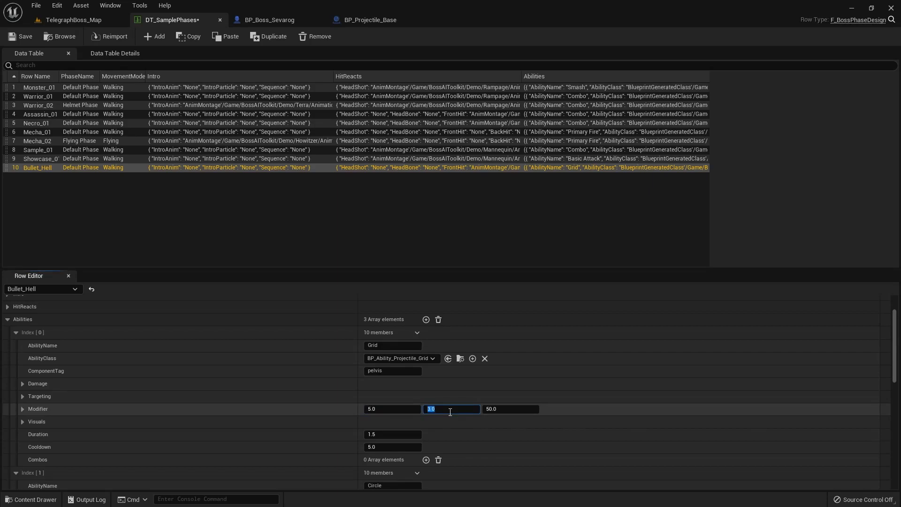
left_click(510, 409)
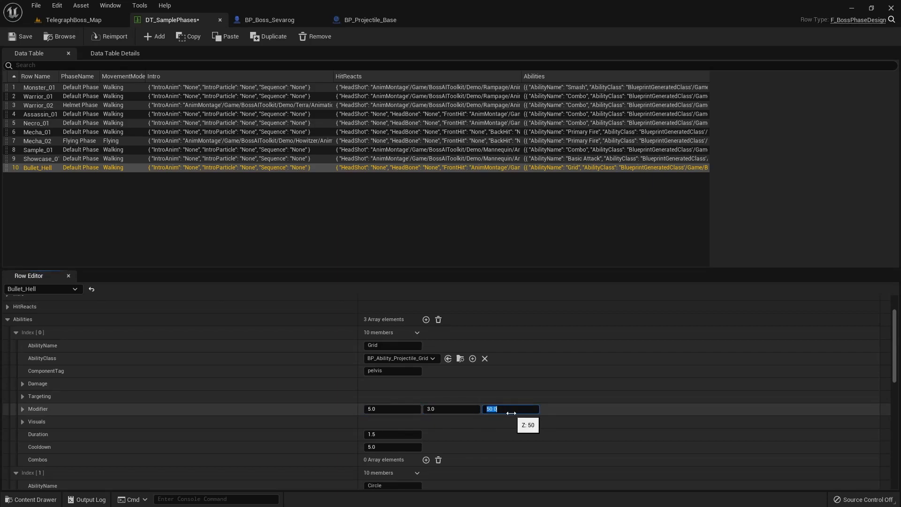
left_click(70, 20)
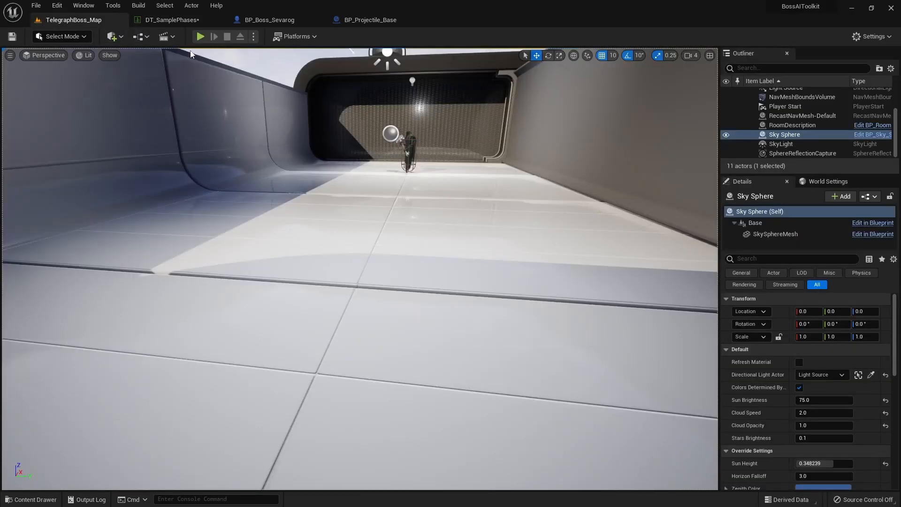
Play a test fight against Poison Sevarog, then go back to DT_SamplePhases
left_click(203, 37)
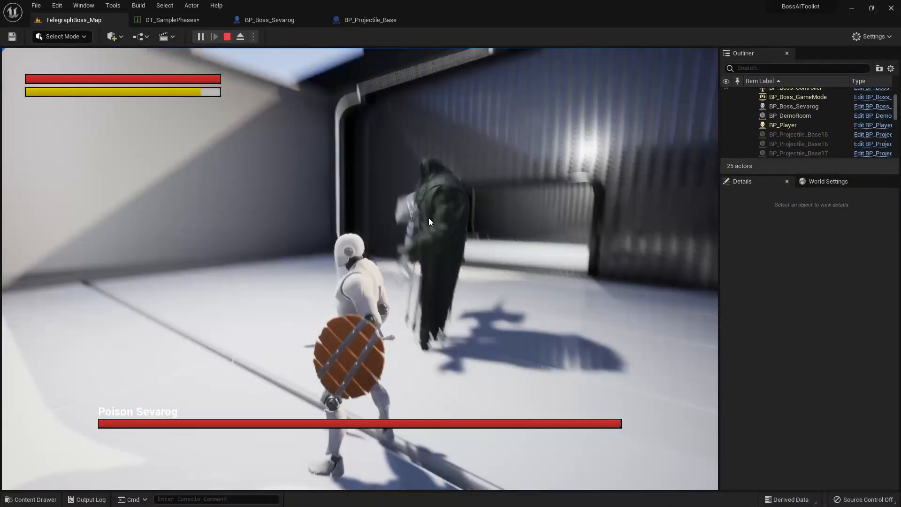
left_click(166, 20)
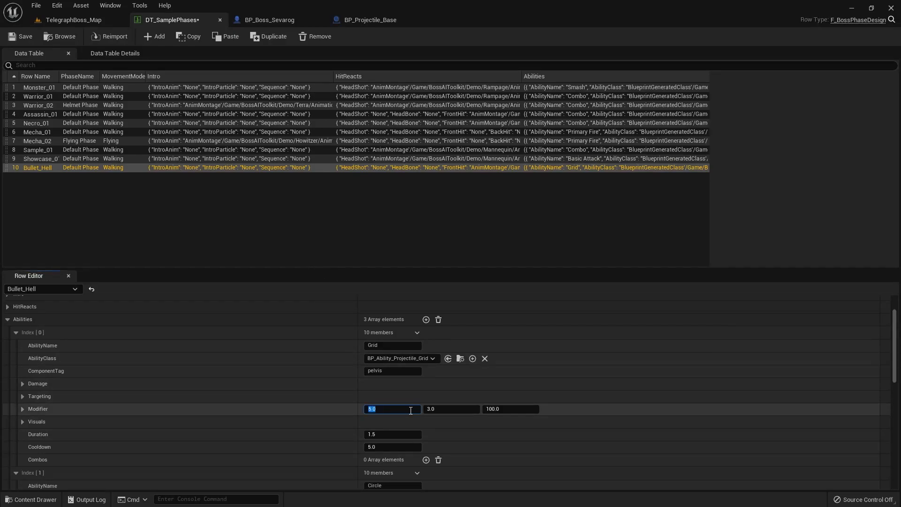
Edit the Grid modifier's first value, playtest the projectile column in the boss level, and return to the data table
left_click(451, 409)
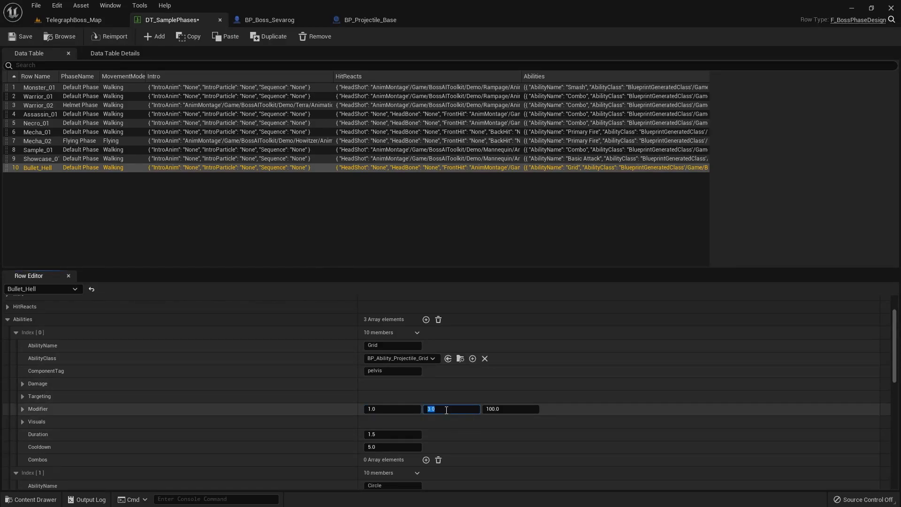
type("5.0")
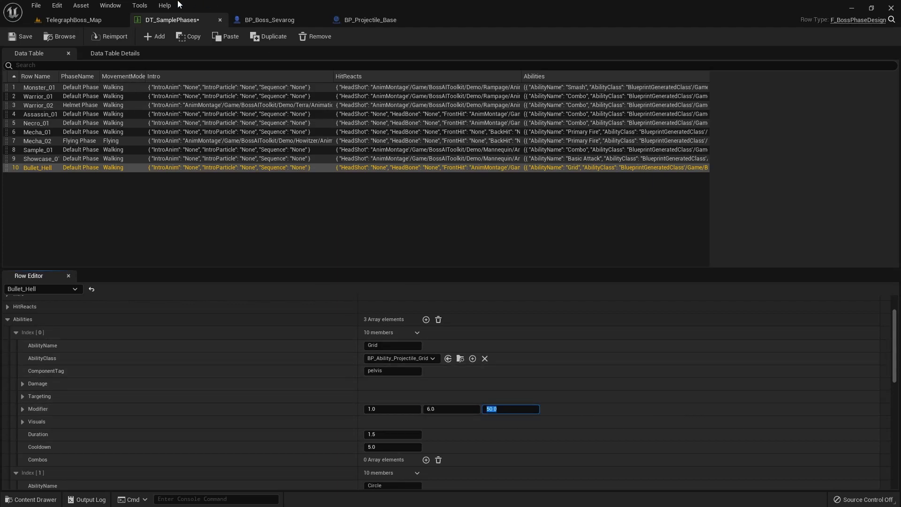
left_click(71, 20)
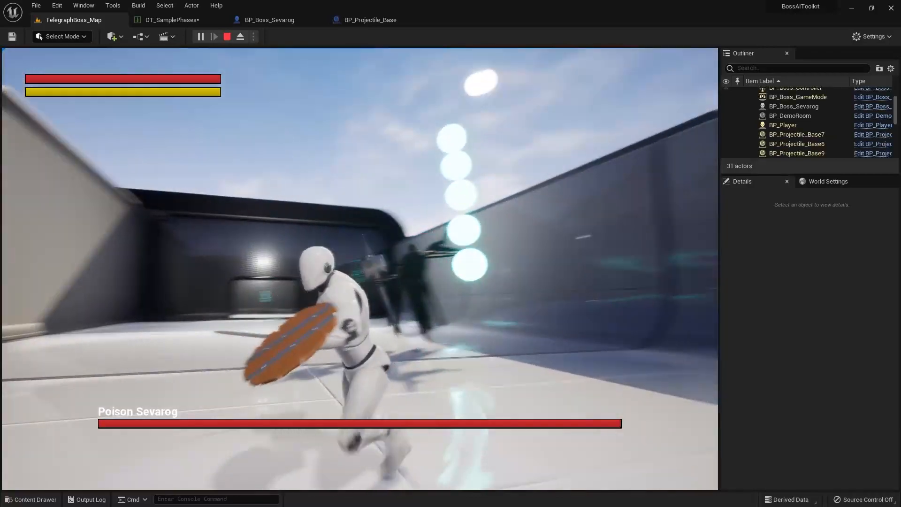
left_click(227, 37)
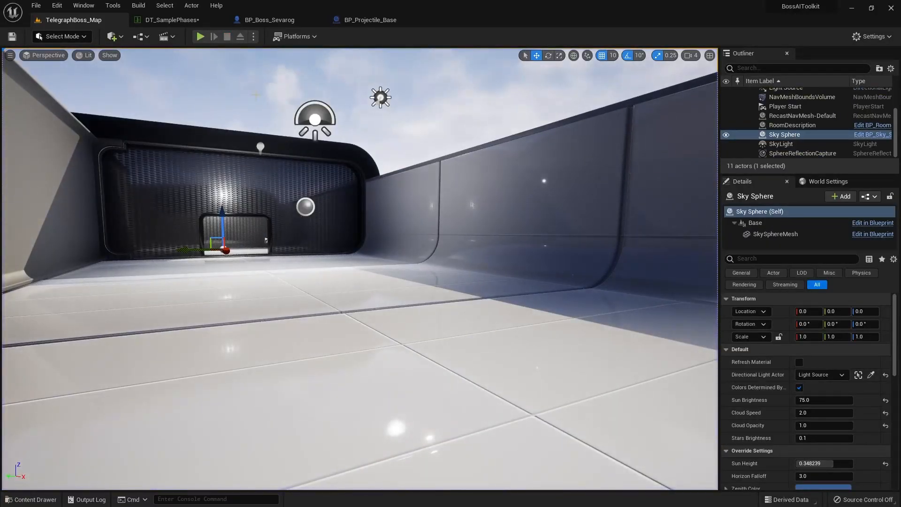
left_click(166, 20)
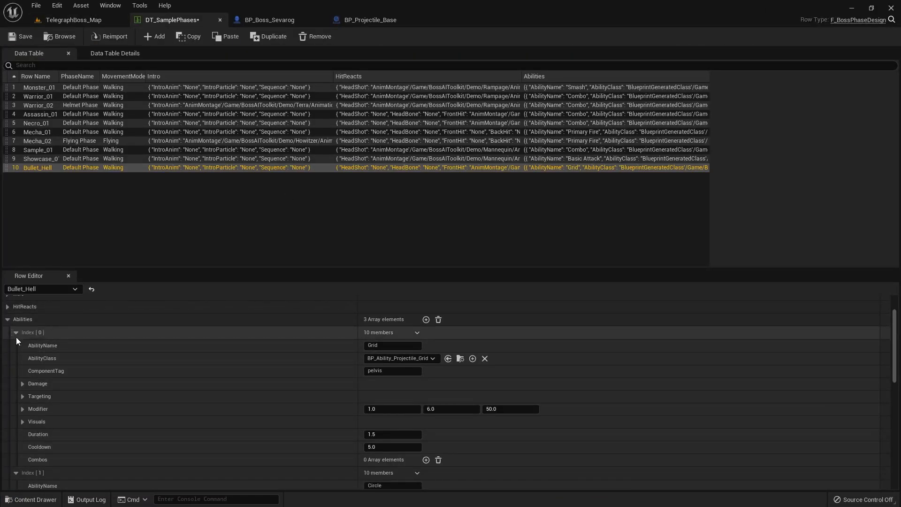
Collapse the first ability entry and its Damage settings, then review the Circle modifier values 90.0, 1.0
left_click(15, 332)
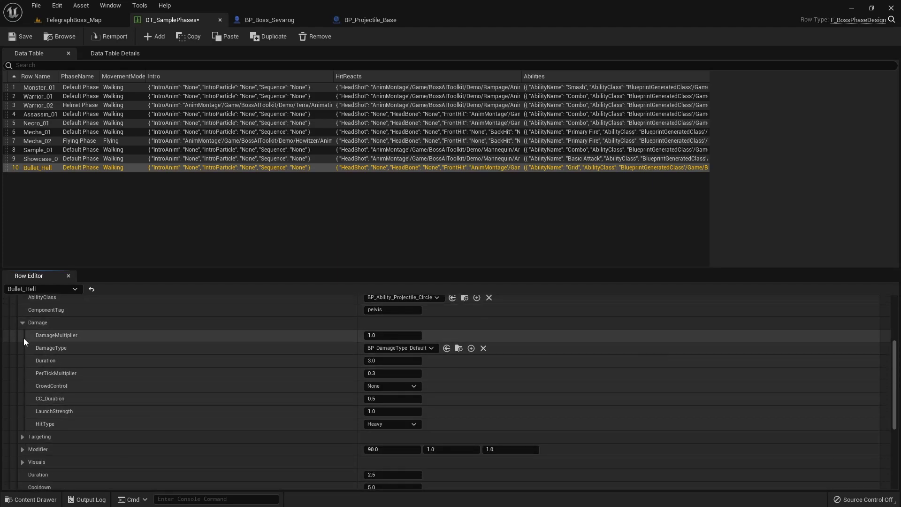
left_click(23, 322)
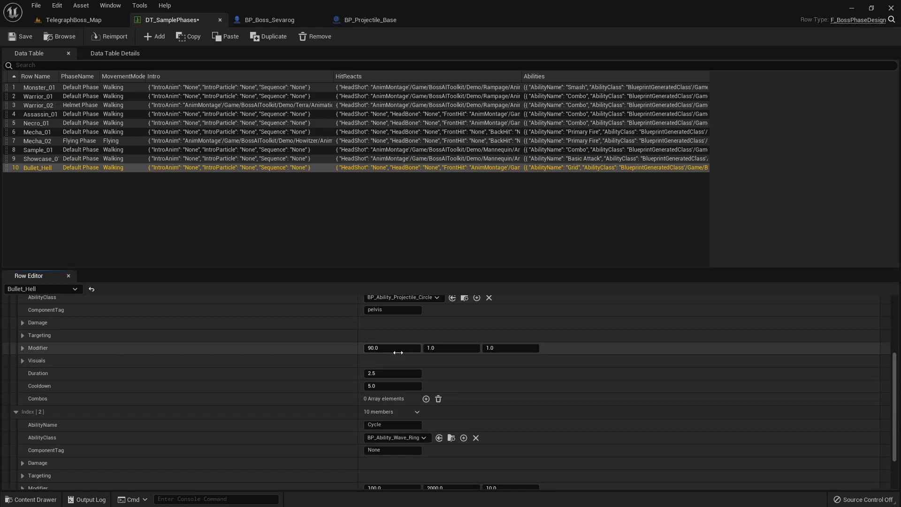
left_click(392, 347)
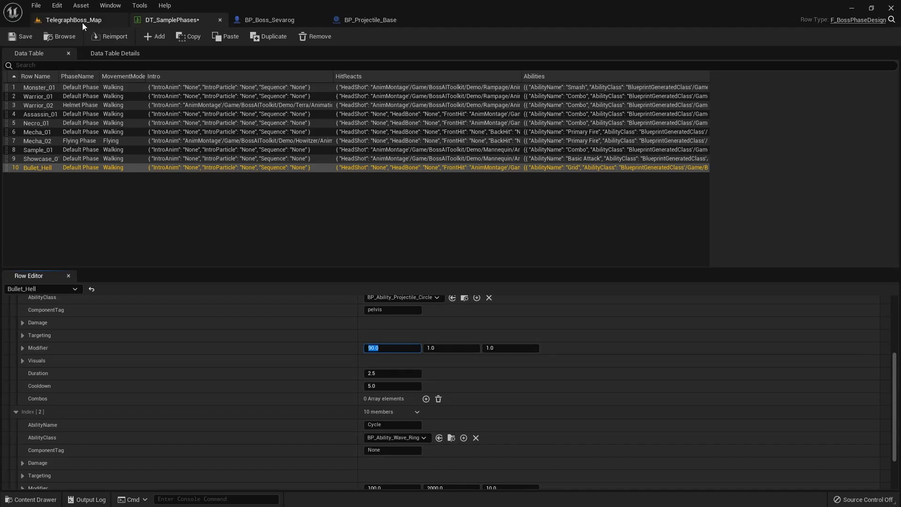
left_click(452, 348)
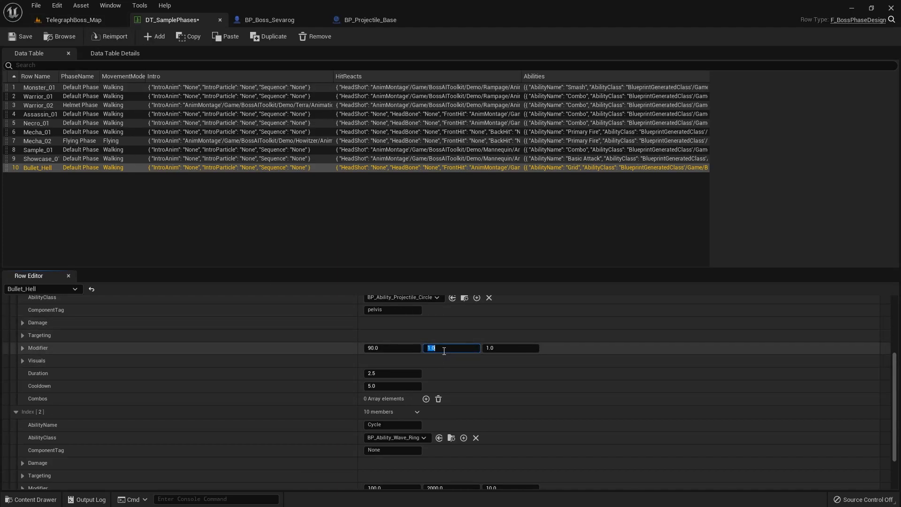
Switch to the boss map, then bring up the BP_Boss_Sevarog blueprint
left_click(71, 20)
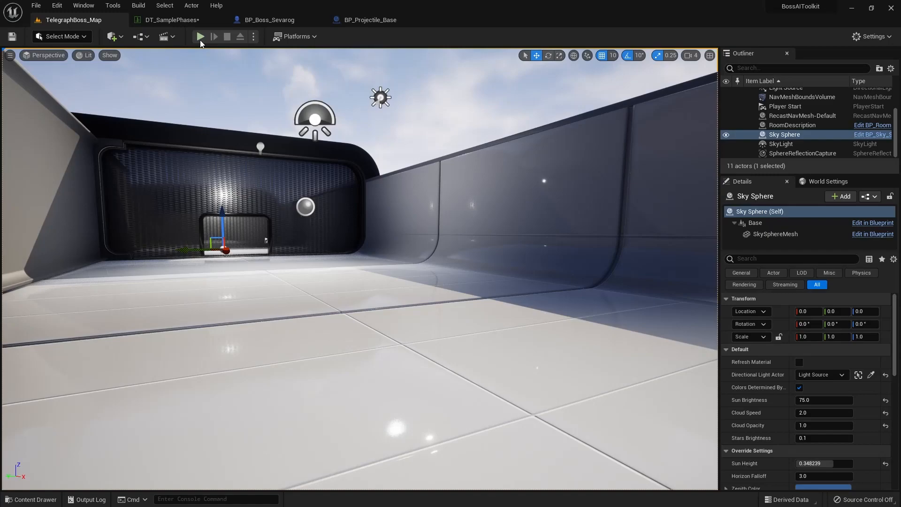
left_click(269, 20)
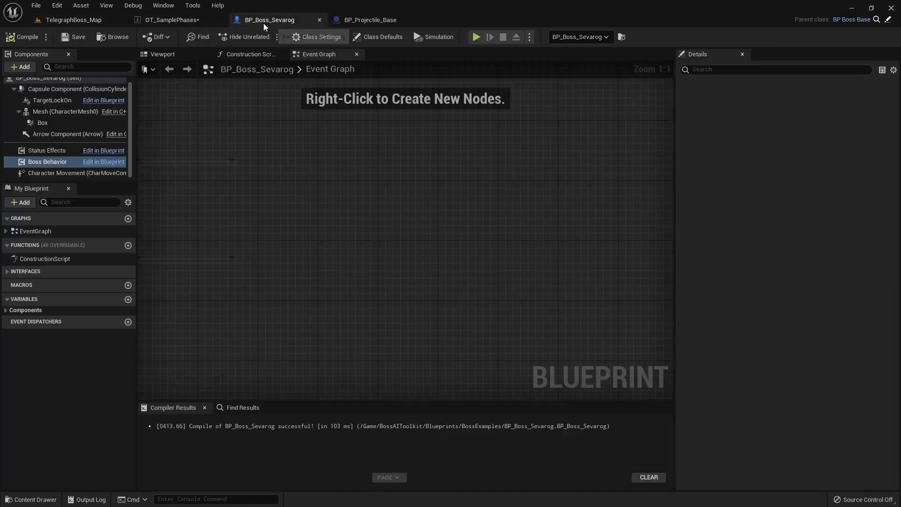
On the Boss Behavior component, search 'de' in Details and set Debug Ability Index to 1
left_click(47, 161)
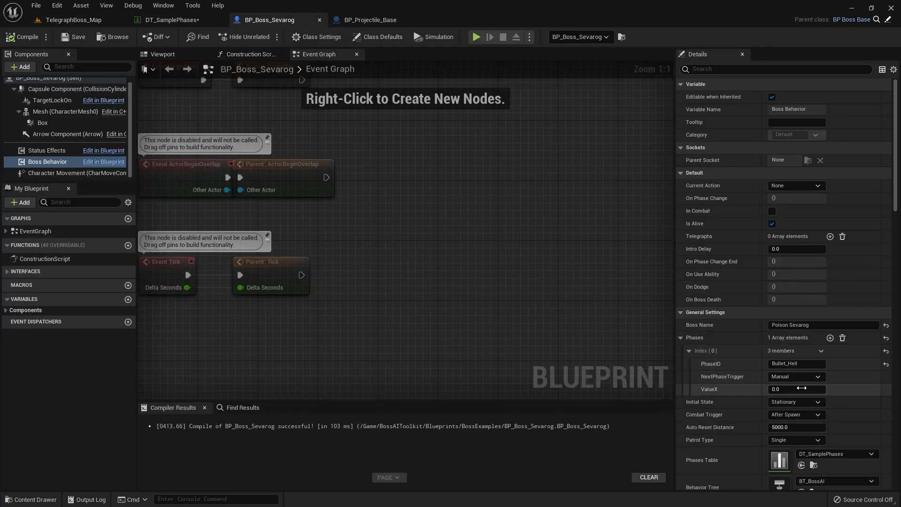
type("debug")
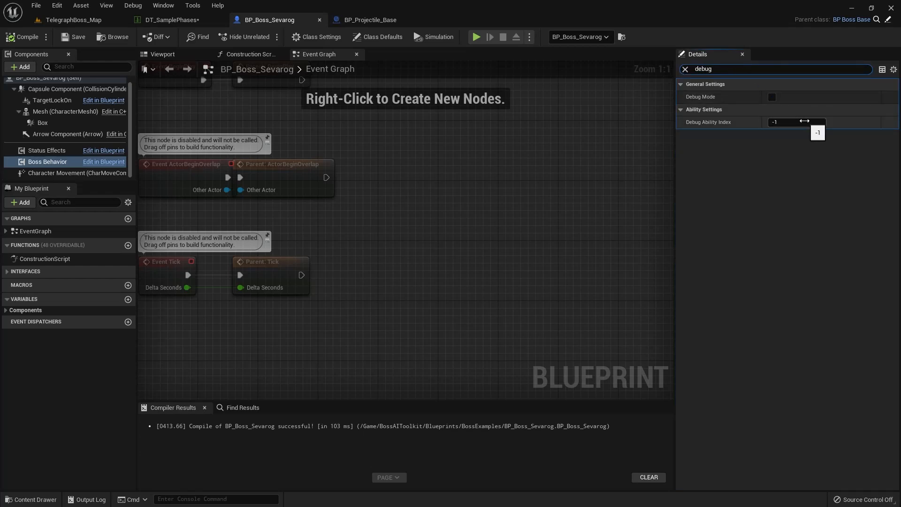
left_click(796, 122)
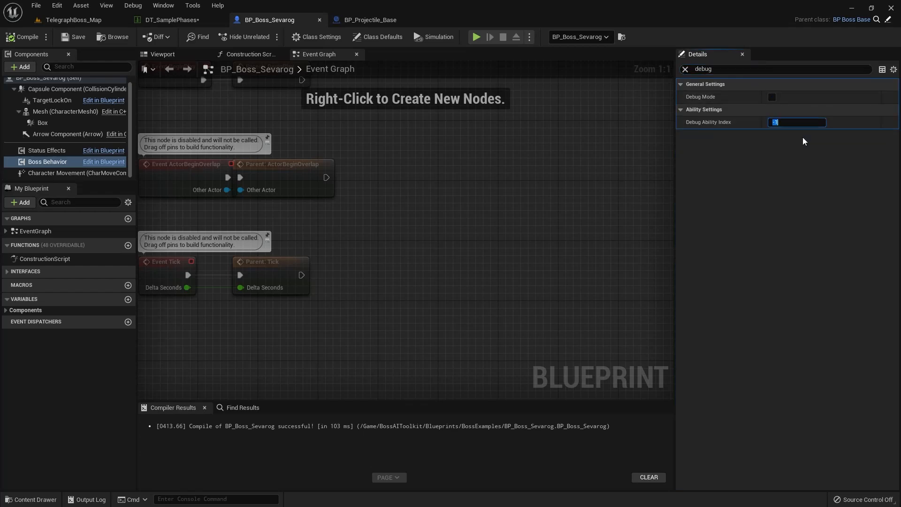
Select the Sevarog boss in the level, playtest the single debug ability, then return to DT_SamplePhases
left_click(64, 19)
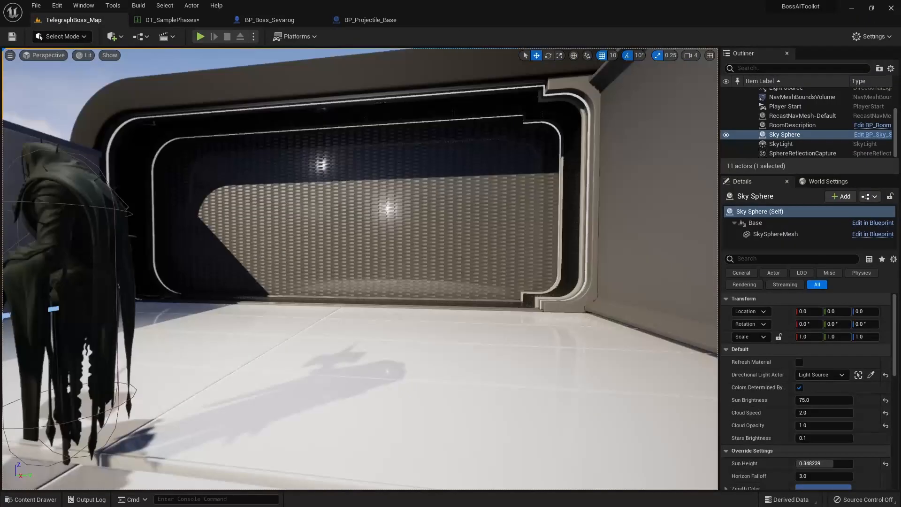
left_click(793, 111)
type("debug")
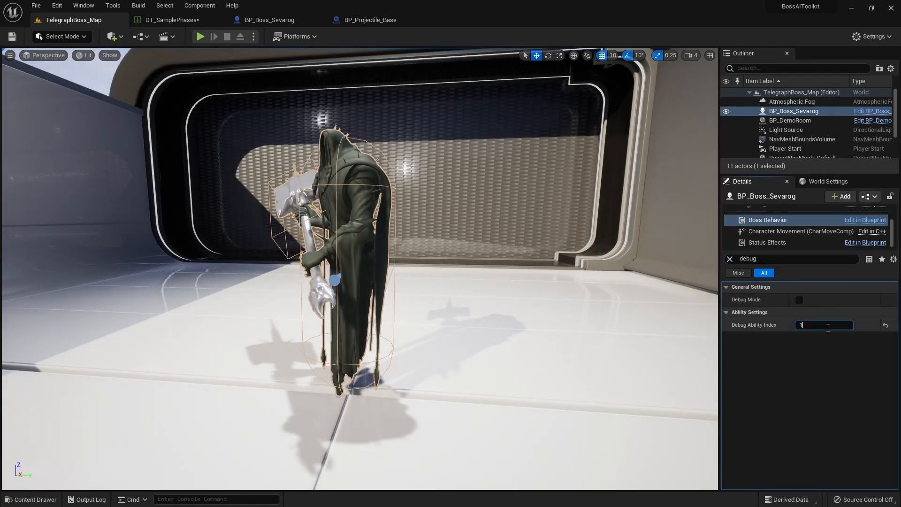
left_click(201, 36)
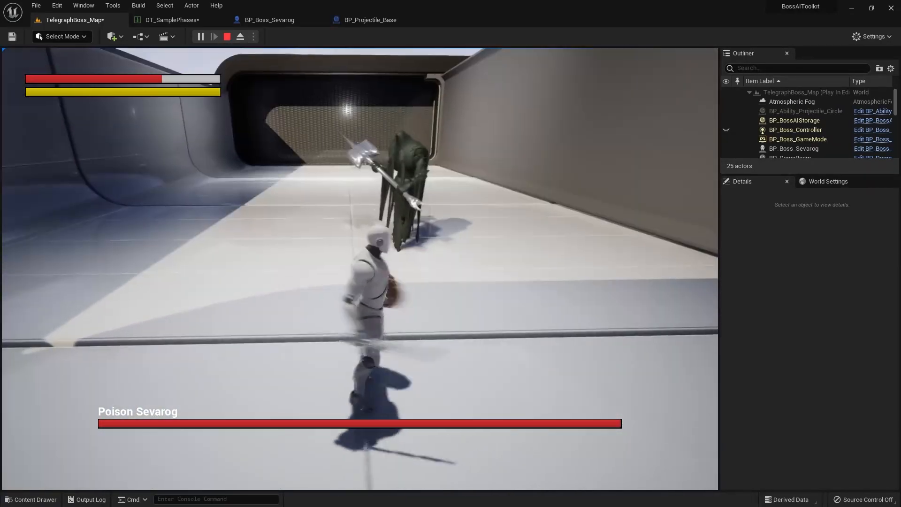
left_click(170, 19)
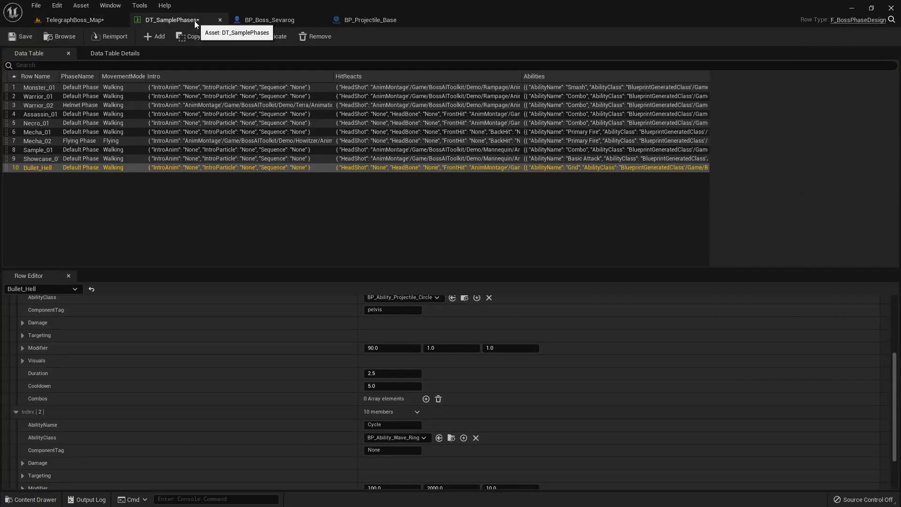
Set the Circle ability's second modifier value to 3.0 and return to the phases data table after testing
left_click(450, 347)
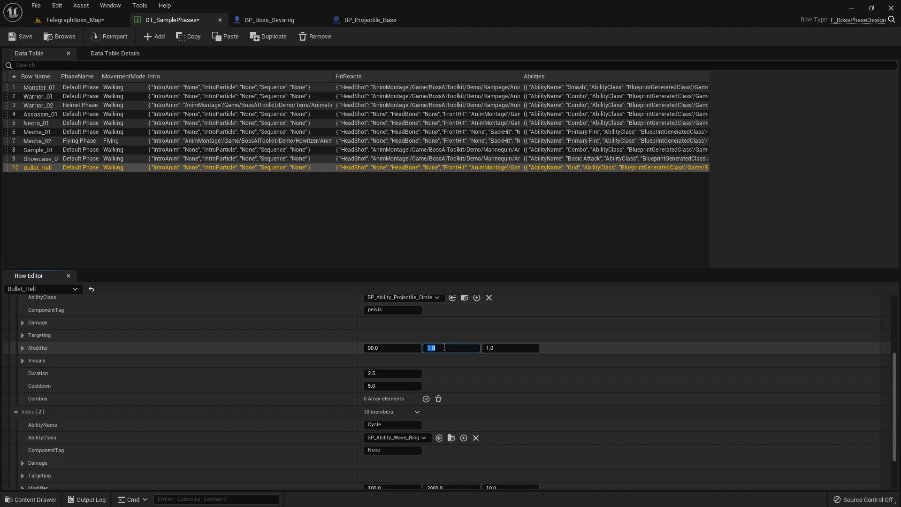
type("3.0")
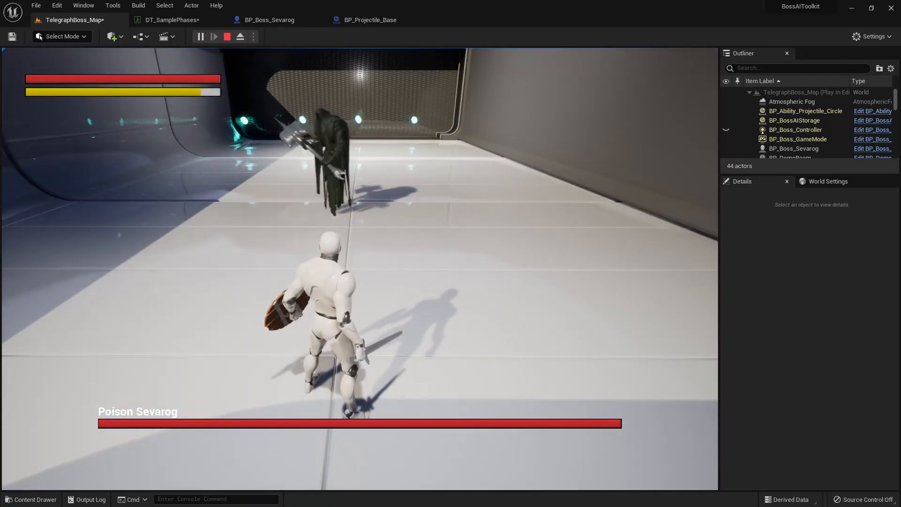
left_click(168, 19)
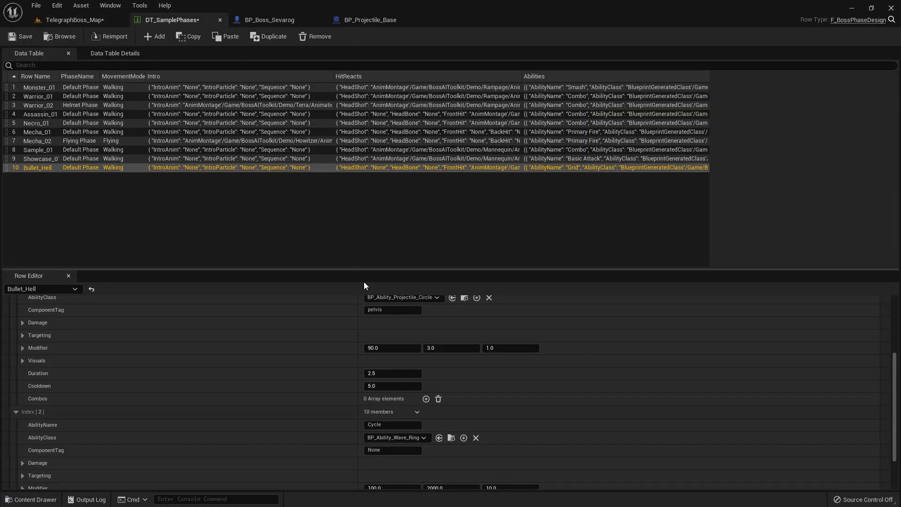
Expand Visuals, open the AM_Subjugate_SV animation montage, then switch back to the boss map
left_click(23, 360)
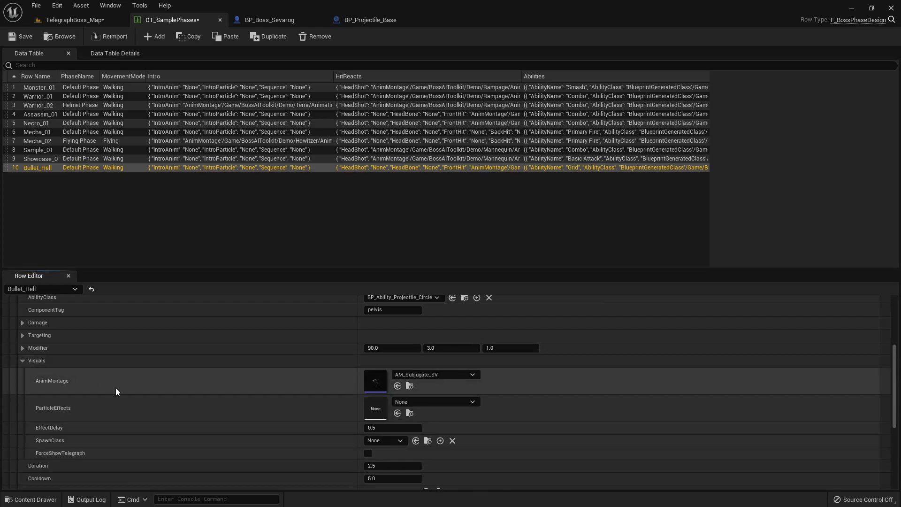
mouse_move(381, 383)
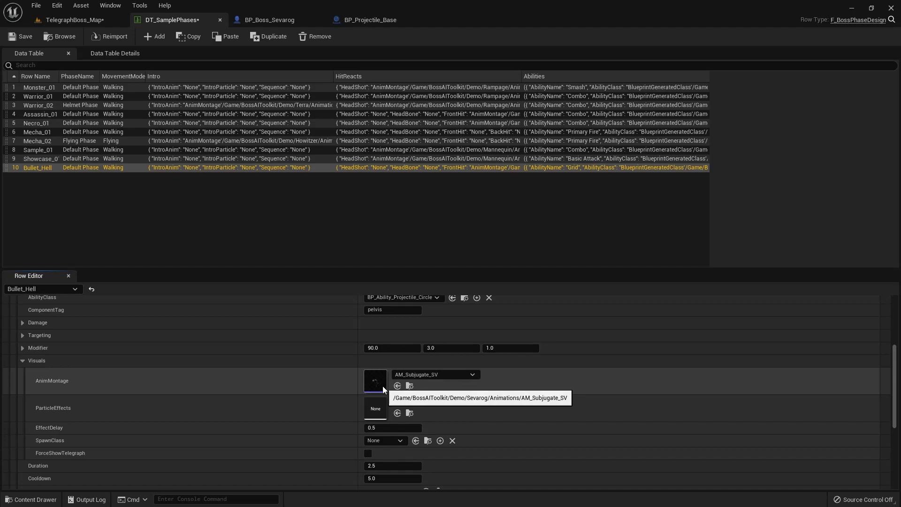
double_click(374, 381)
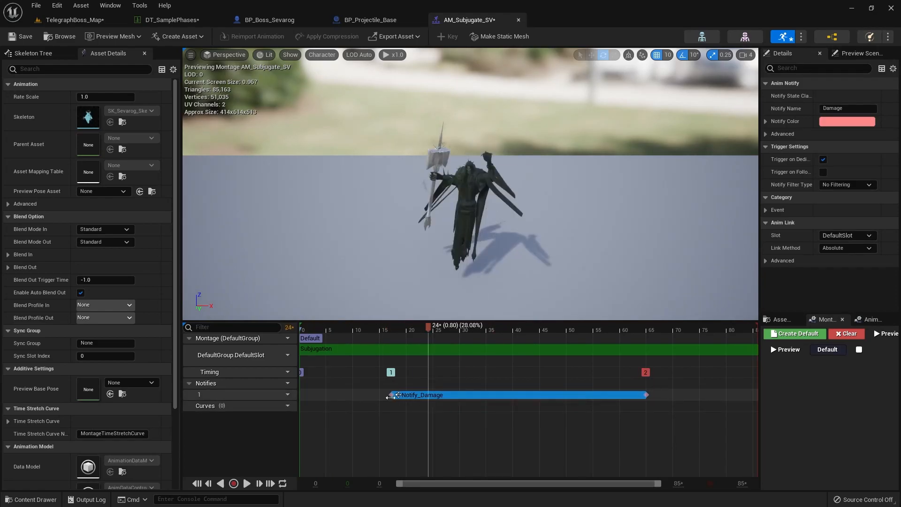
left_click(69, 19)
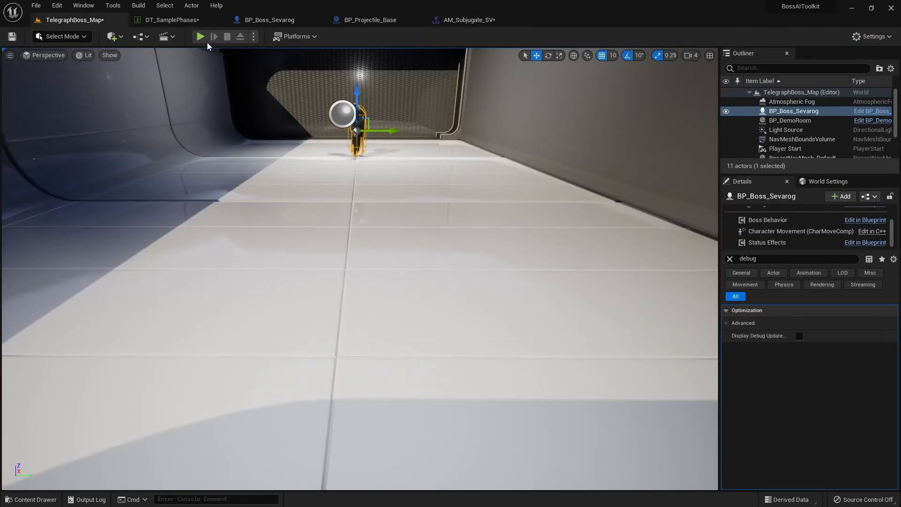
Playtest the projectile ring, check the phases table, then run and stop another play session
left_click(201, 36)
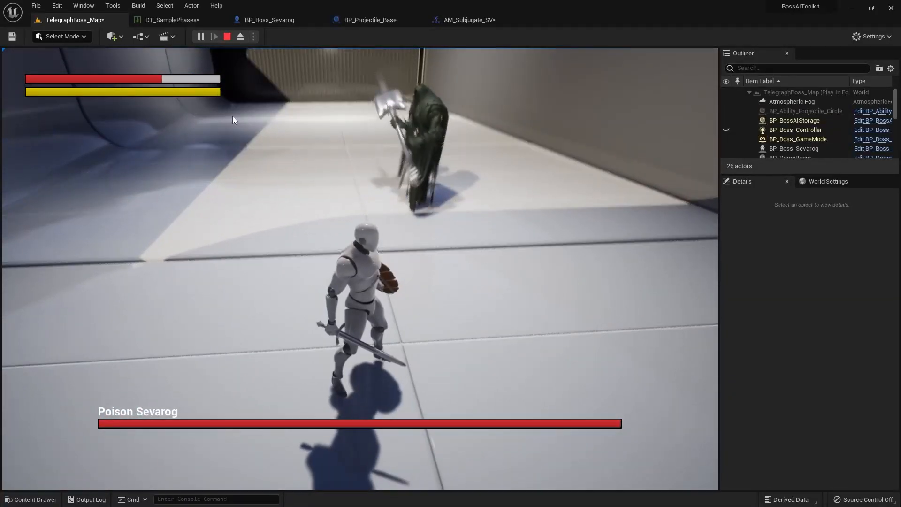
left_click(169, 19)
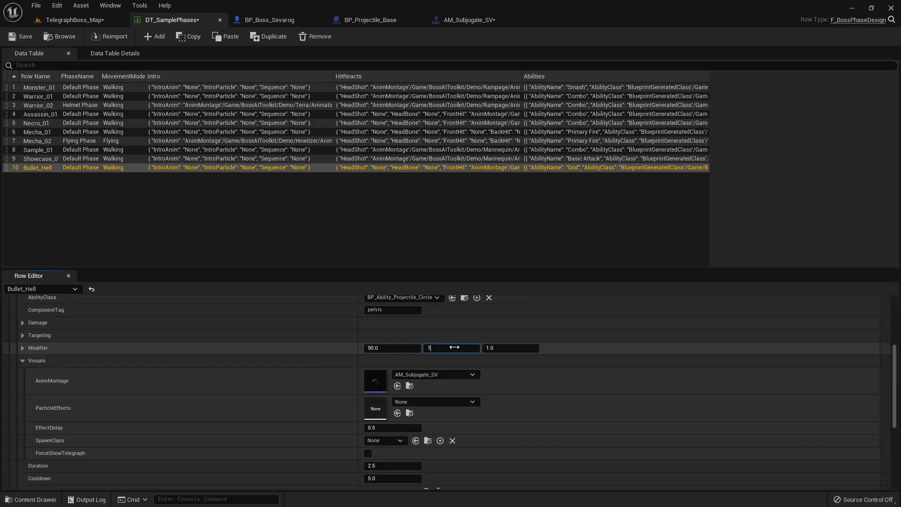
left_click(61, 20)
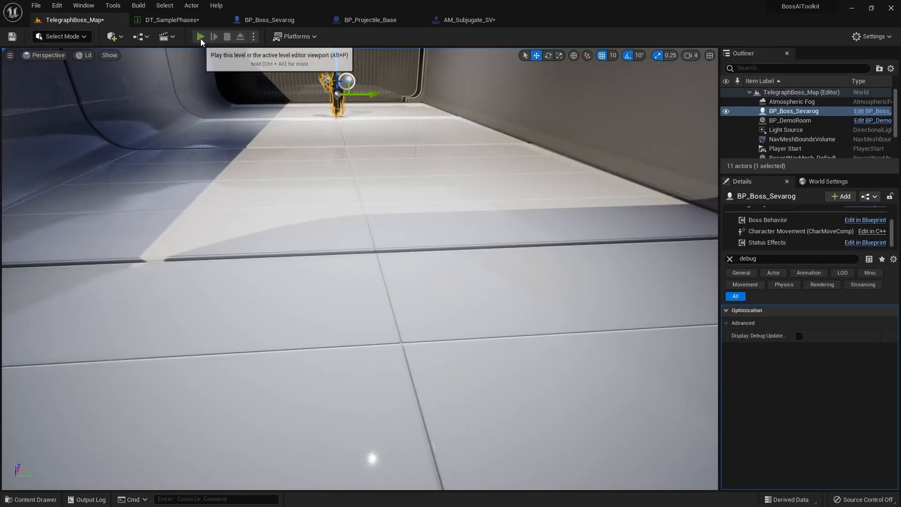
left_click(199, 36)
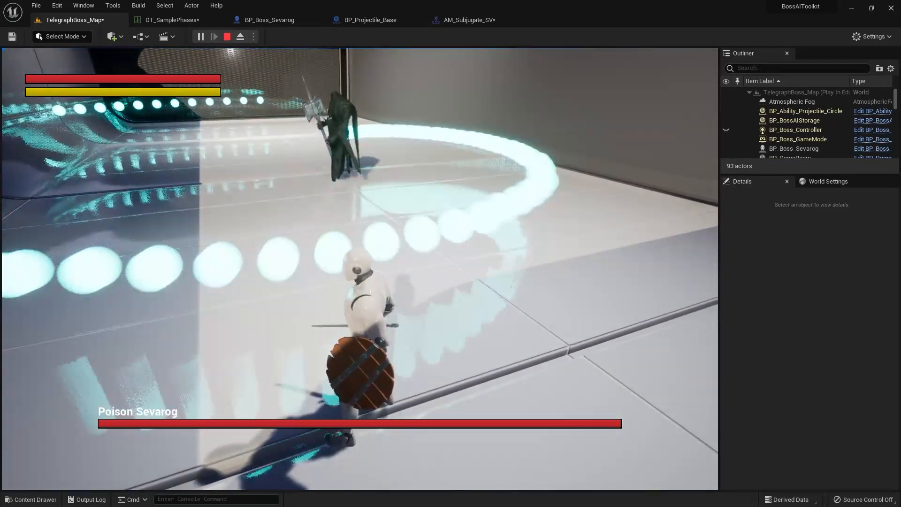
left_click(226, 37)
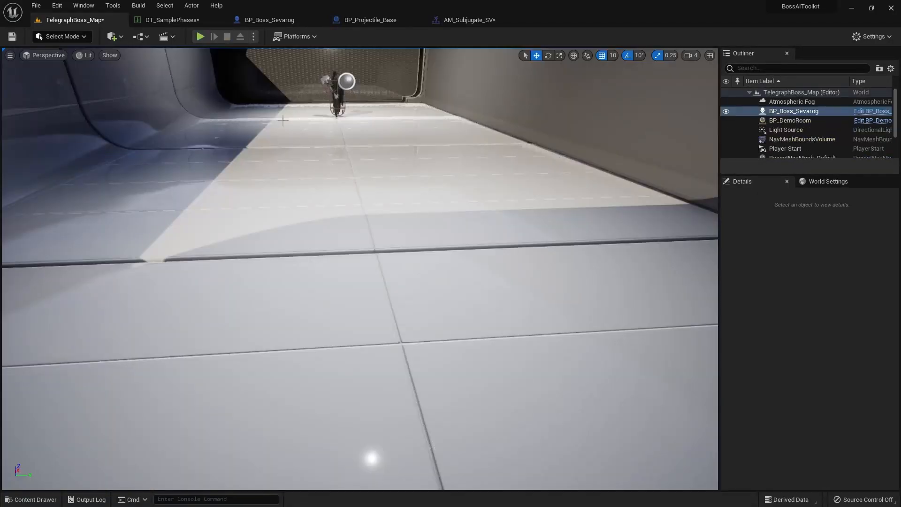
Revisit the phases table, resume the paused simulation in the map, and start a fresh test fight
left_click(166, 19)
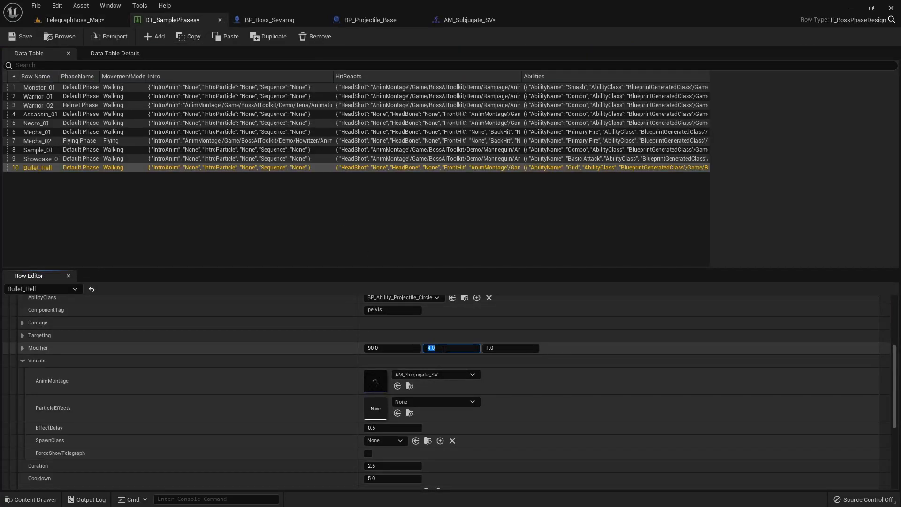
left_click(66, 21)
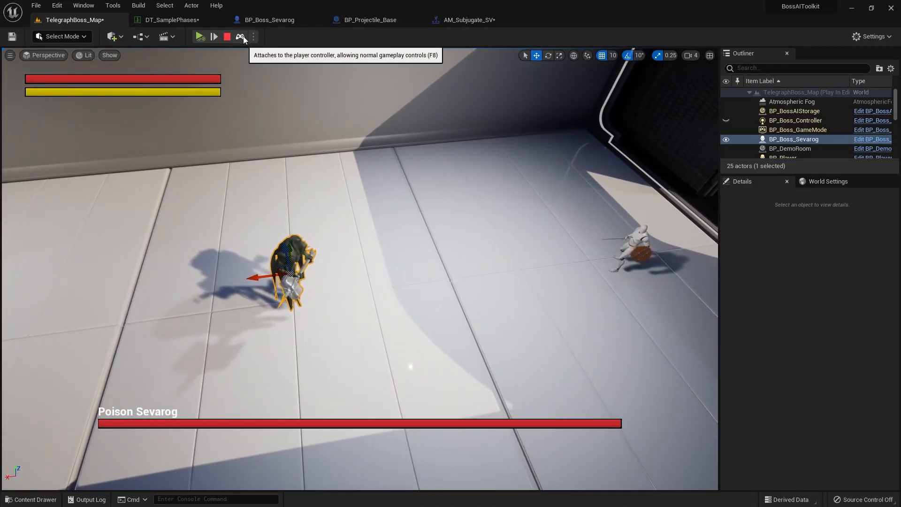
mouse_move(199, 37)
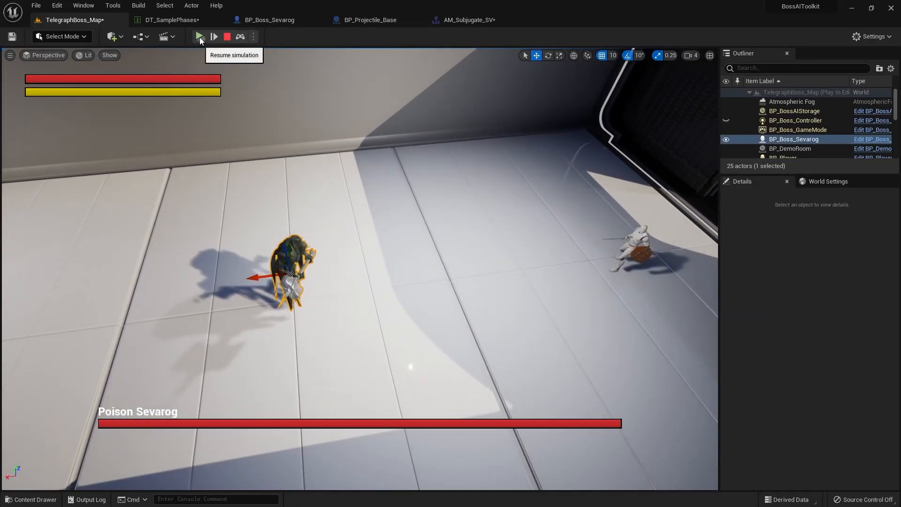
left_click(197, 37)
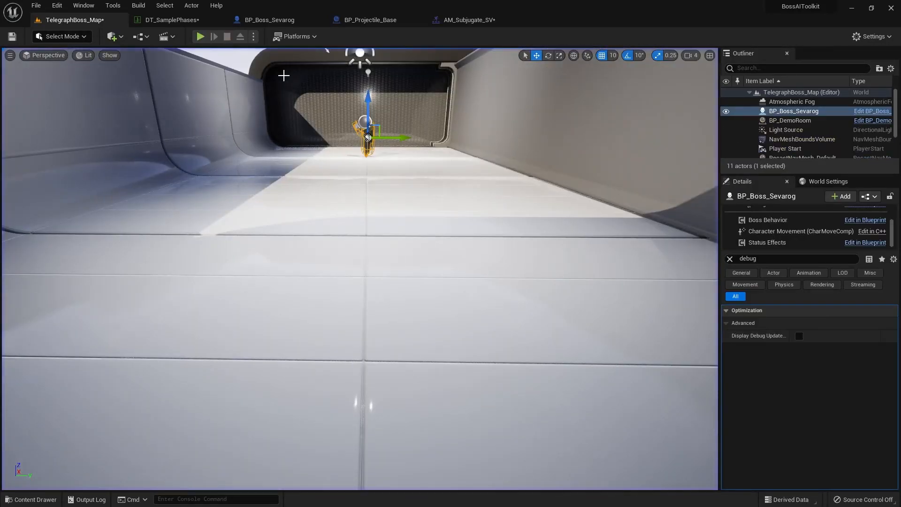
left_click(165, 20)
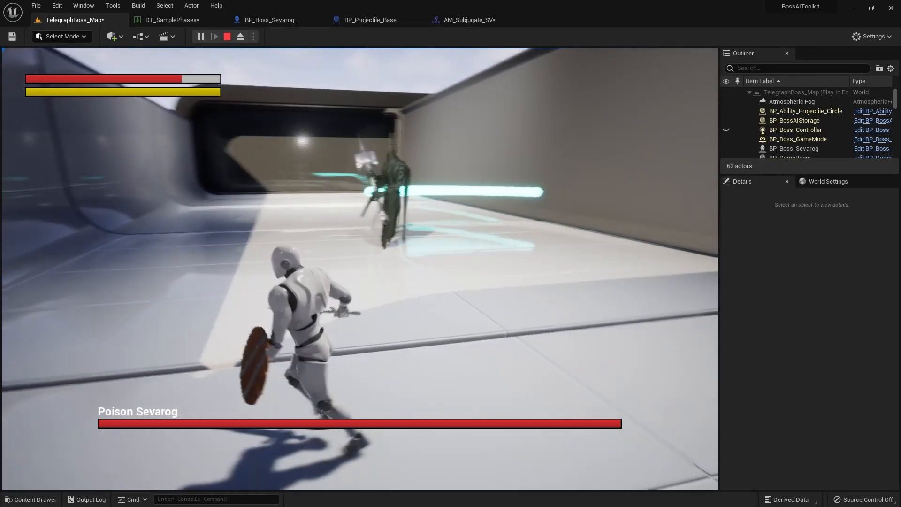
End the previous test, set the Circle ability's second modifier to -0.5, and return to the map
left_click(226, 37)
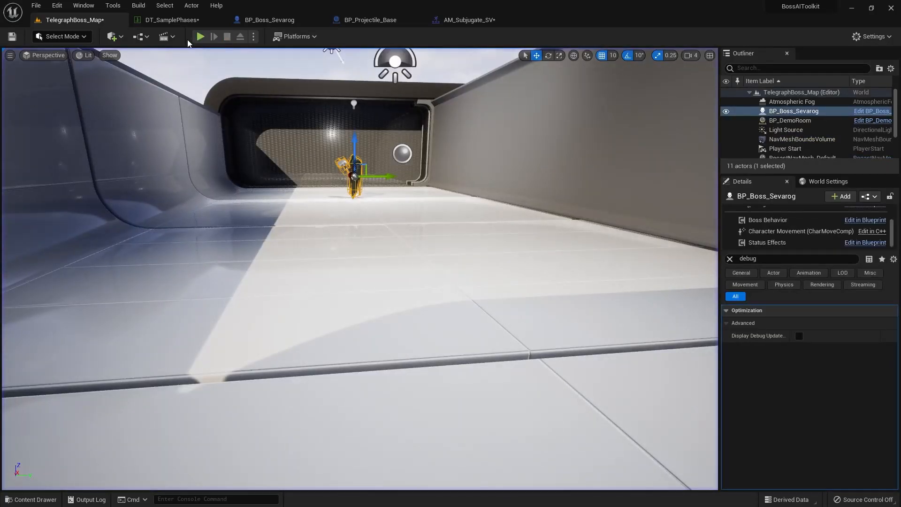
left_click(167, 19)
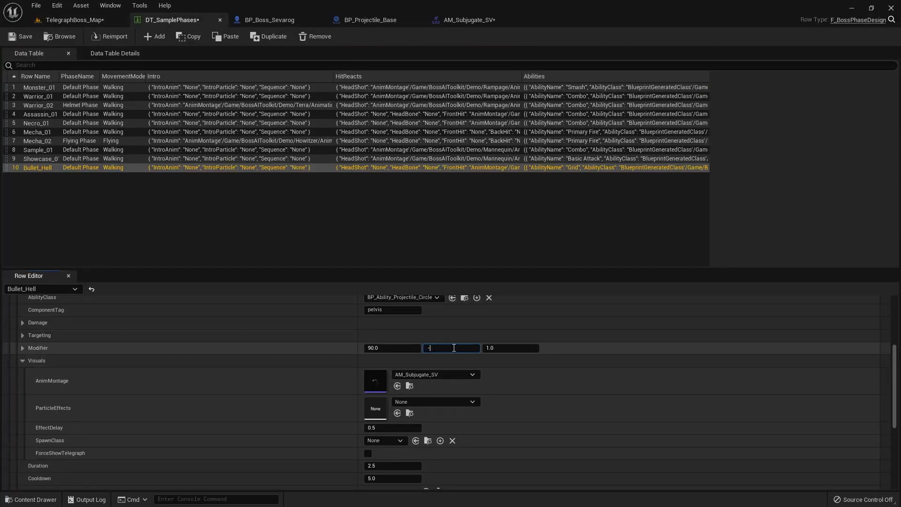
left_click(61, 19)
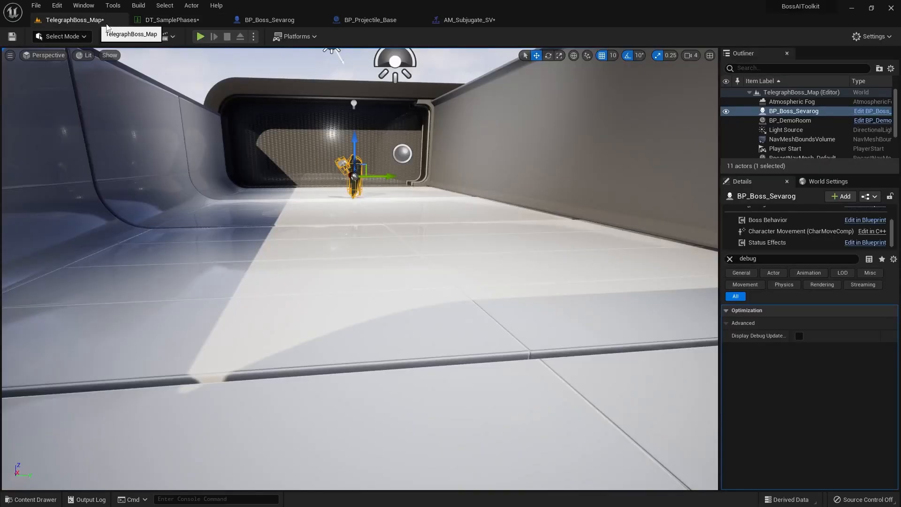
Play and stop a Poison Sevarog test fight, then return to DT_SamplePhases
left_click(201, 35)
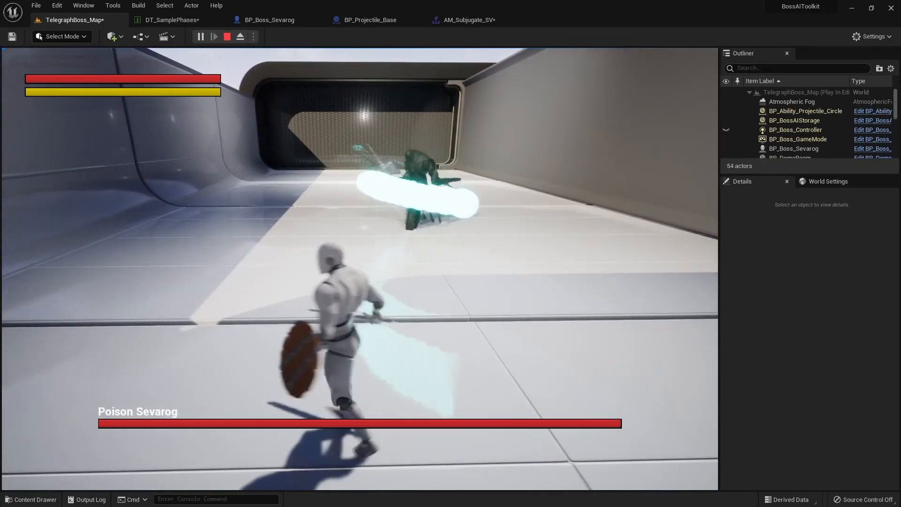
left_click(226, 36)
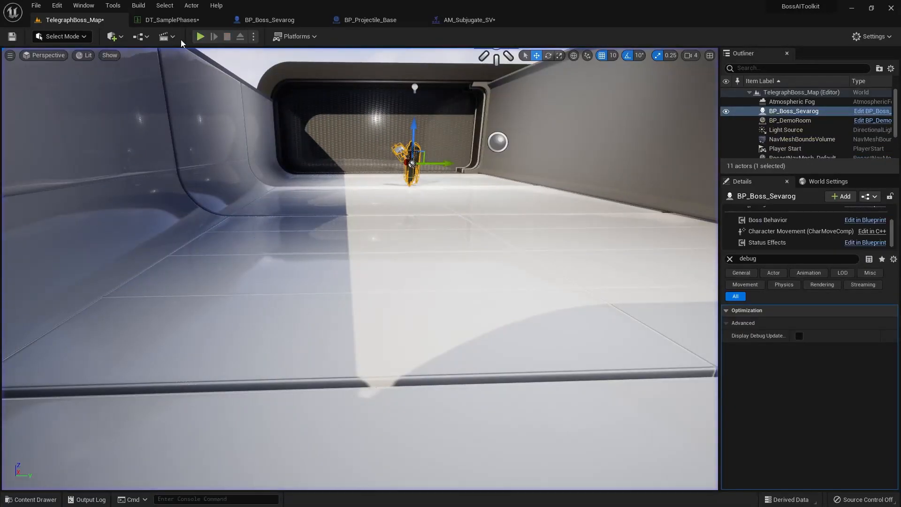
left_click(165, 20)
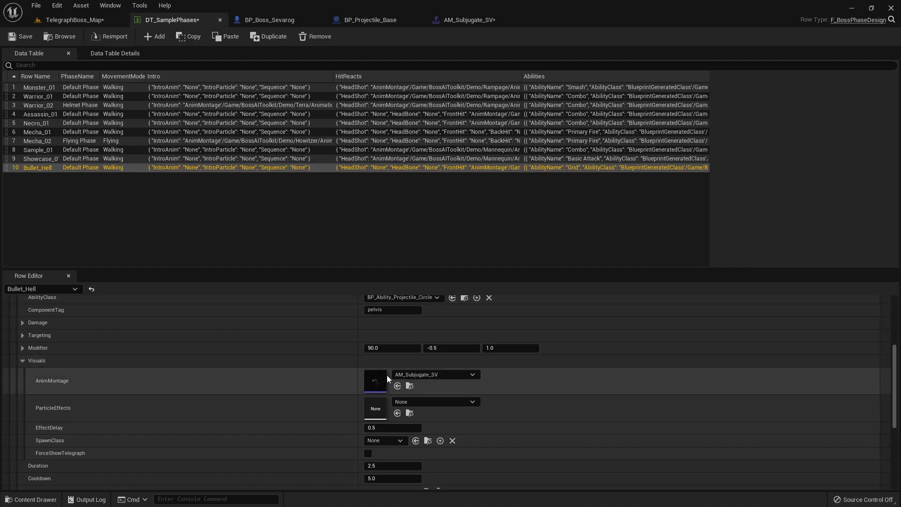
Check the Notify_Damage timing in AM_Subjugate_SV, then return to DT_SamplePhases
left_click(472, 19)
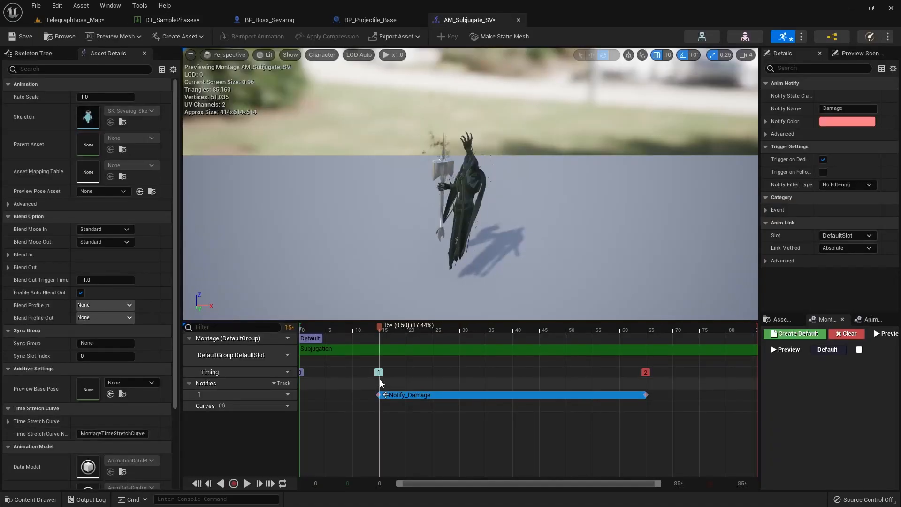
mouse_move(606, 399)
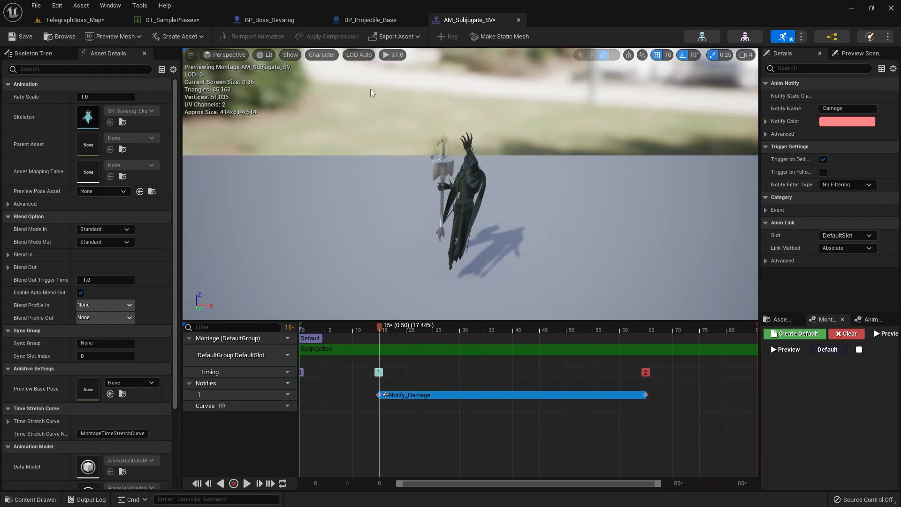
left_click(169, 19)
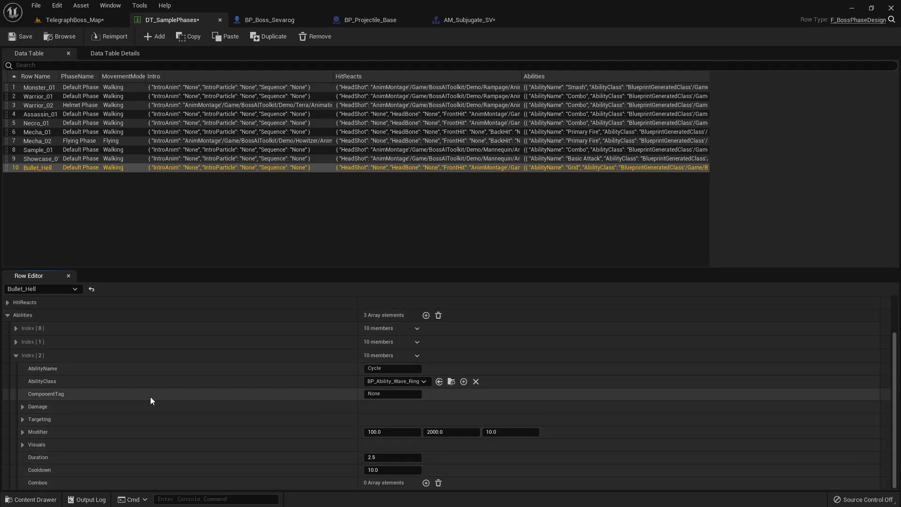
mouse_move(410, 382)
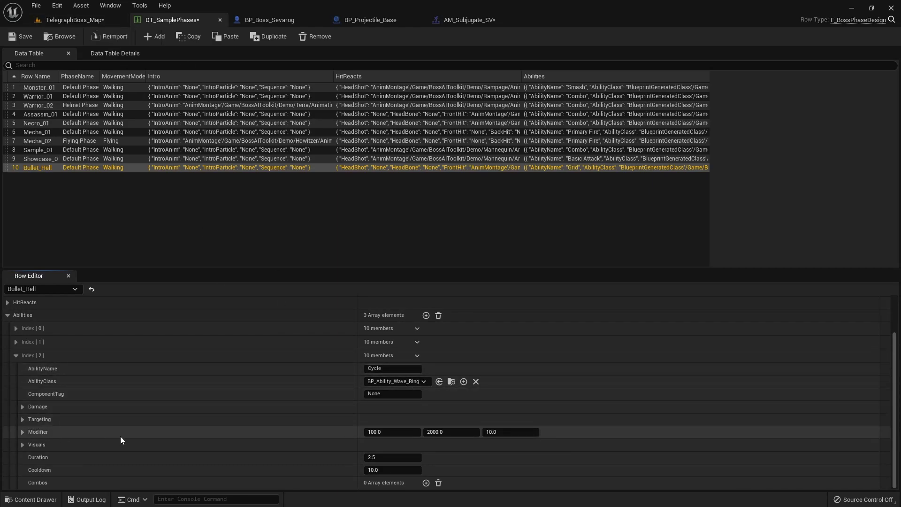
left_click(392, 431)
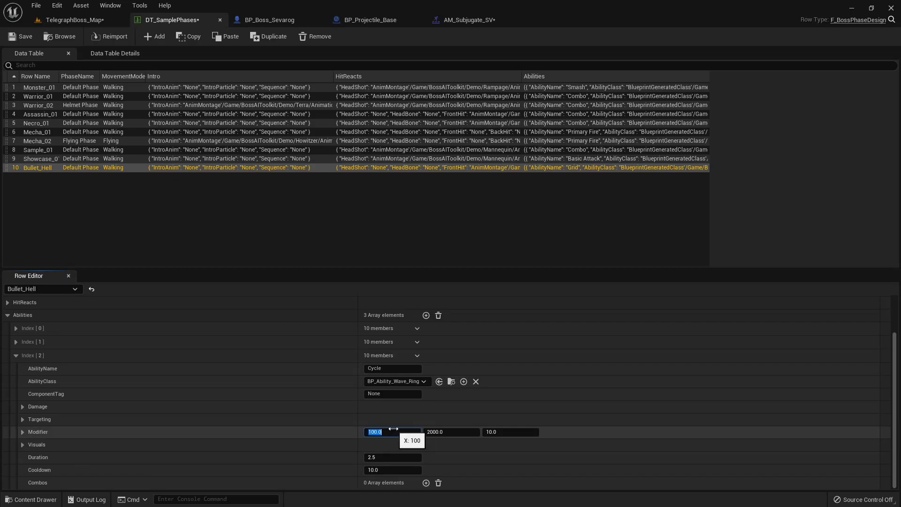
left_click(451, 431)
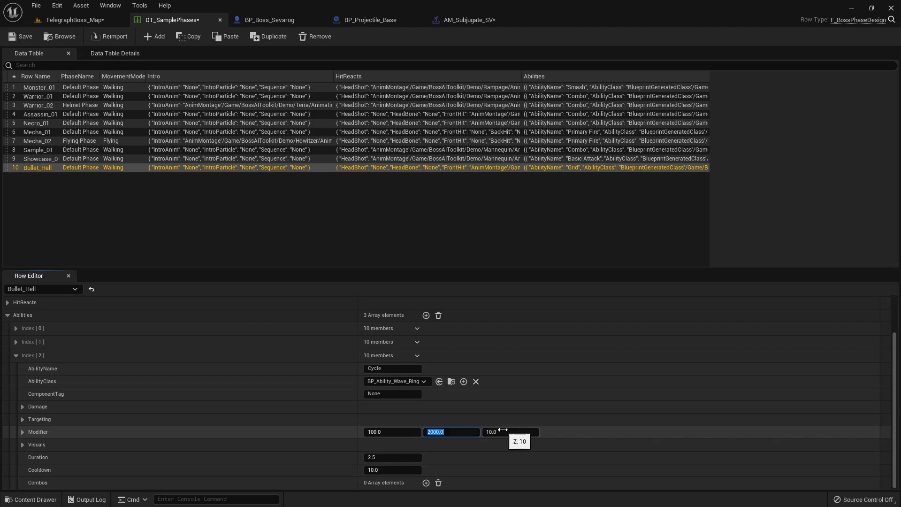
left_click(510, 432)
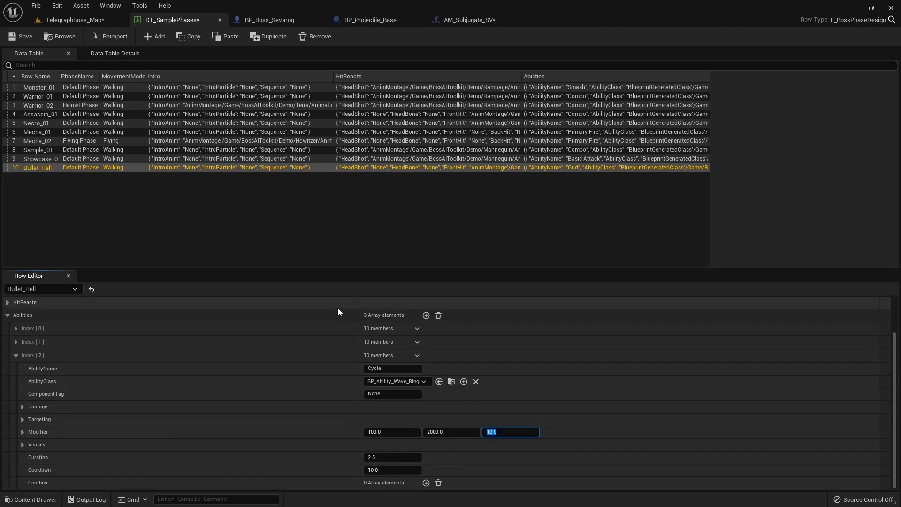
mouse_move(304, 272)
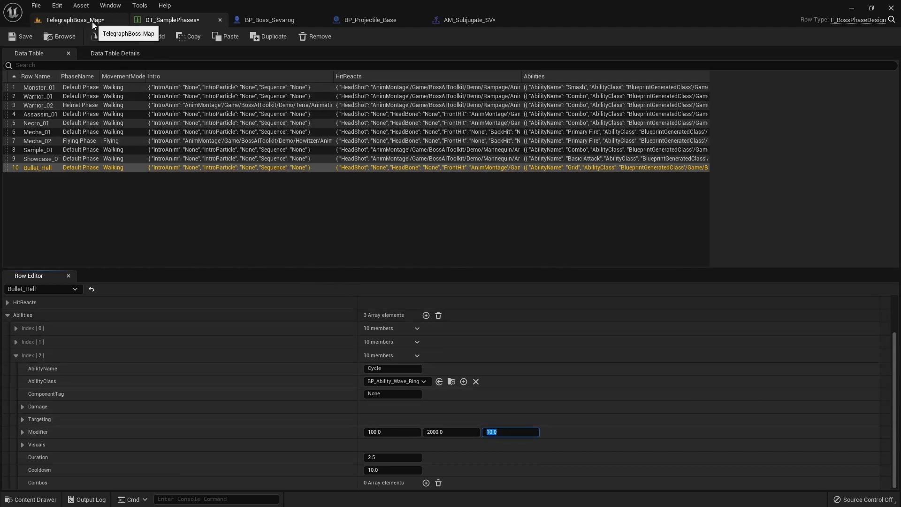
left_click(64, 20)
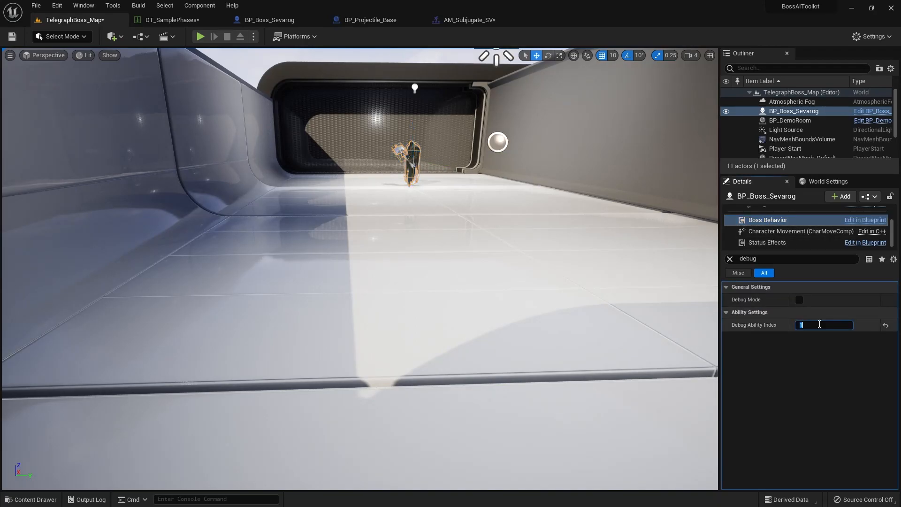
Enter the boss's Debug Ability Index and run the Poison Sevarog fight twice, leaving it playing
left_click(201, 36)
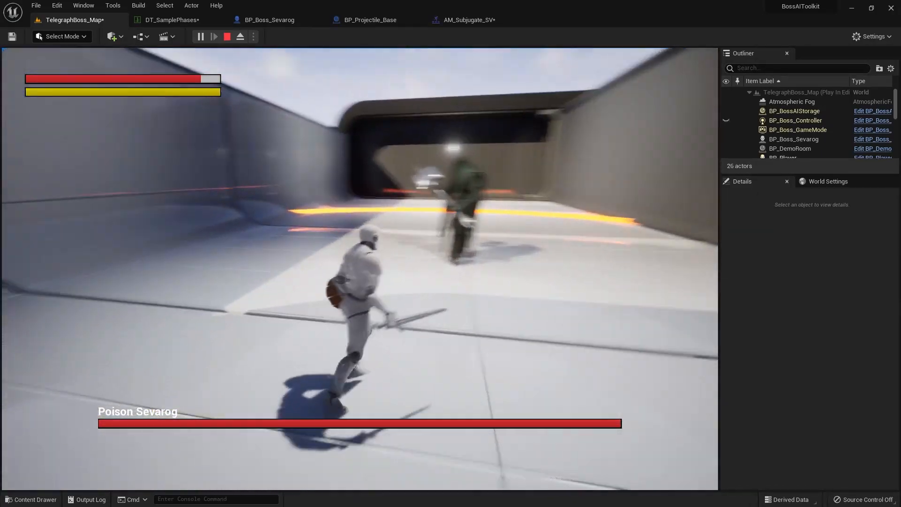
left_click(227, 37)
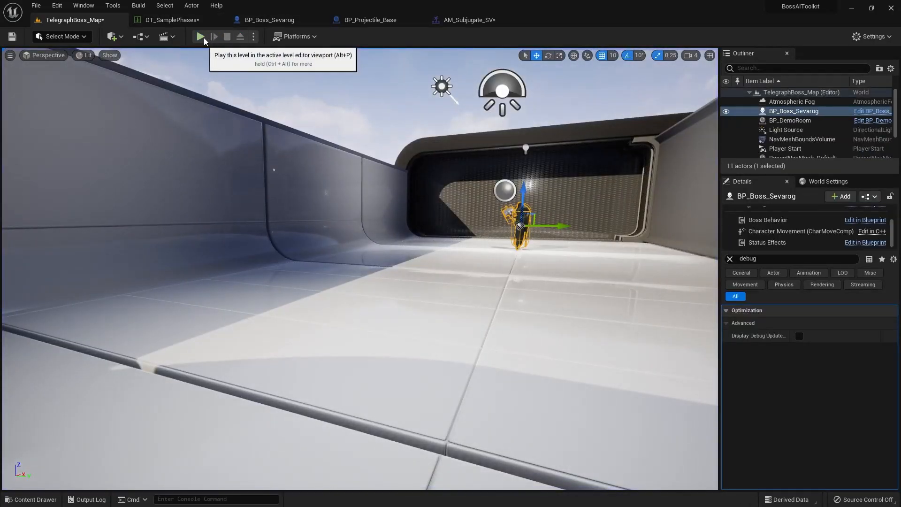
left_click(199, 37)
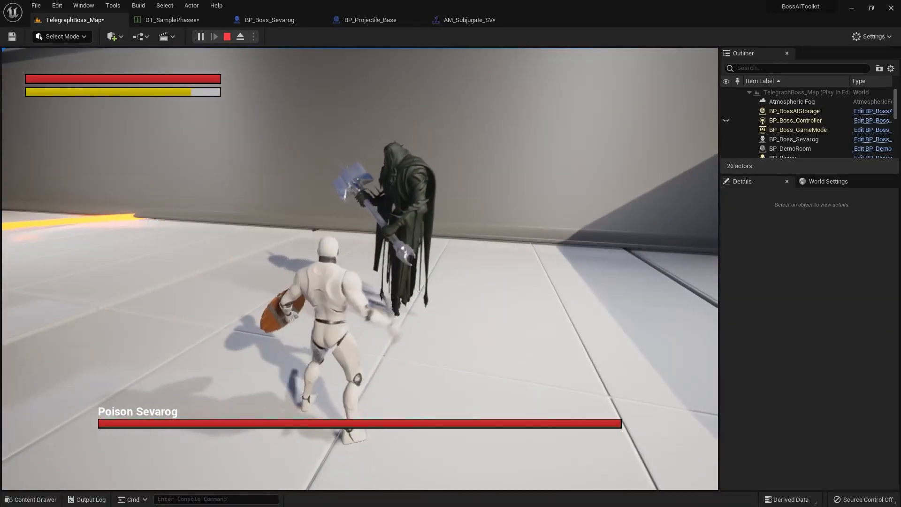
End the play session and show Warrior_01's Combo ability (BP_Ability_Hitbox) in DT_SamplePhases
left_click(226, 37)
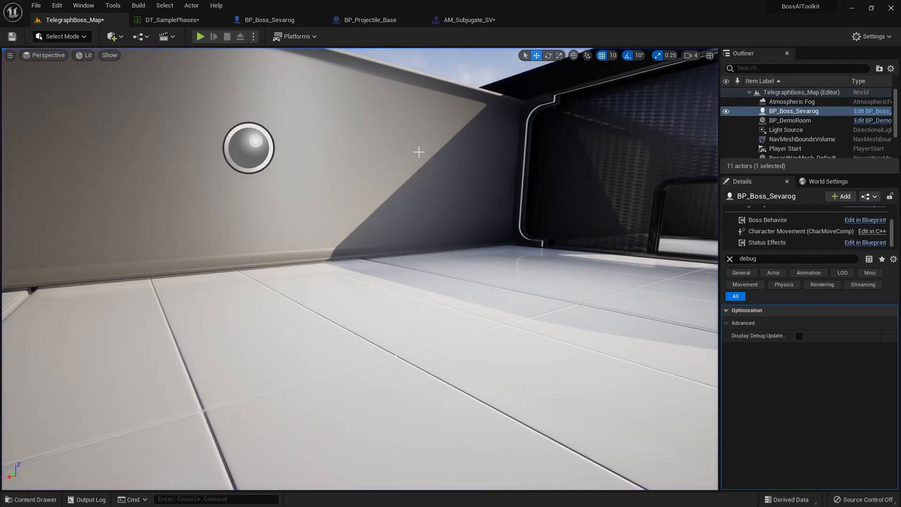
left_click(169, 19)
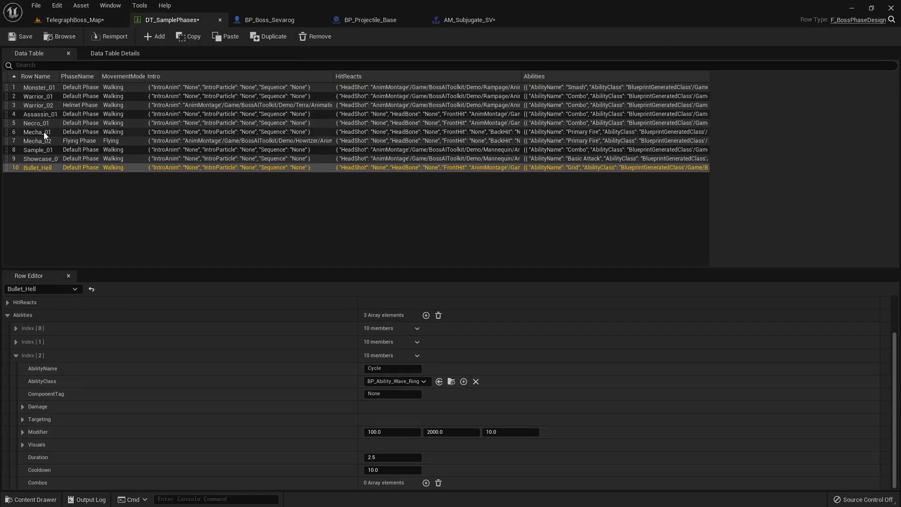
left_click(30, 96)
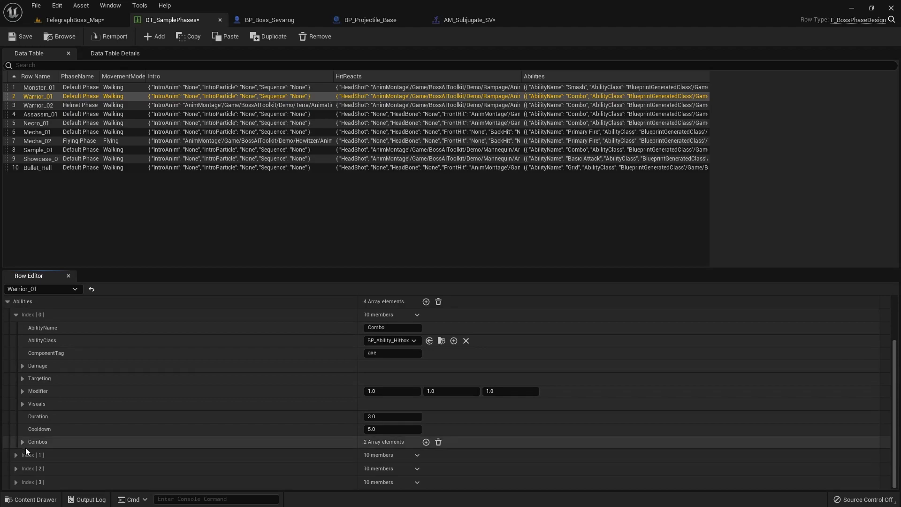
left_click(23, 441)
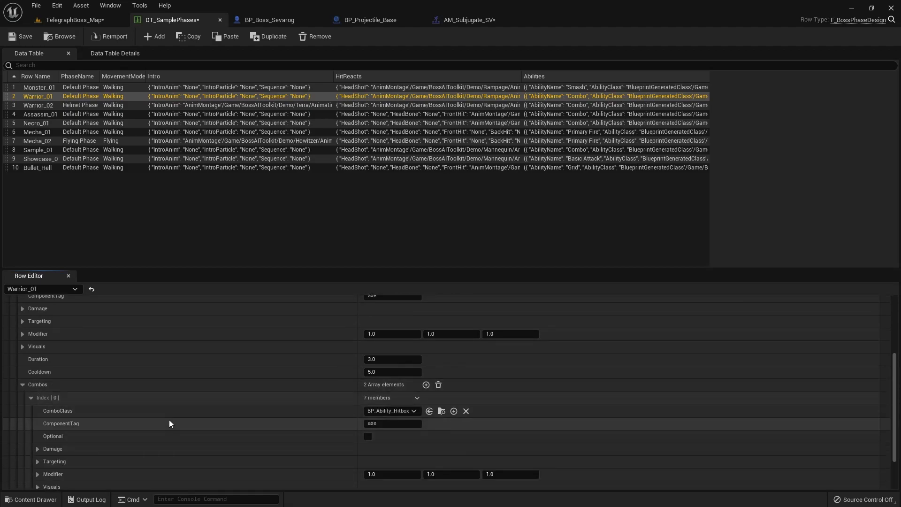
scroll("down", 3)
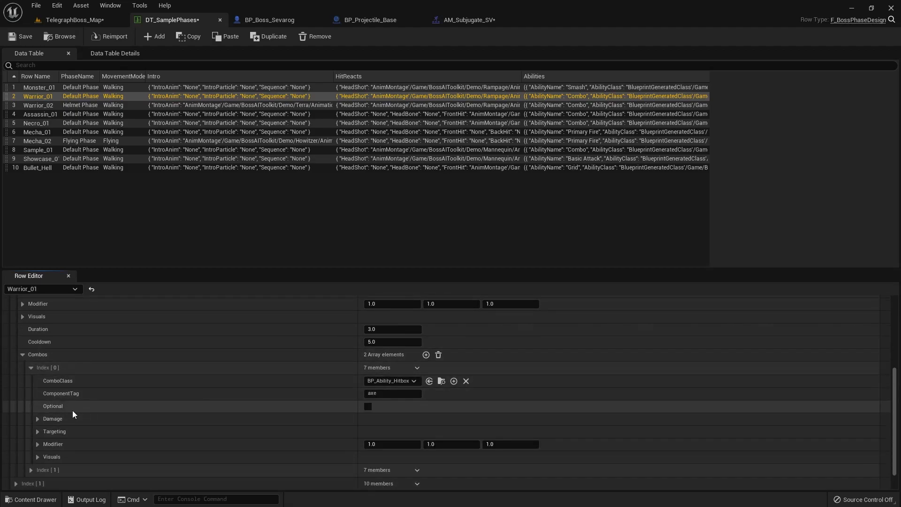
mouse_move(369, 407)
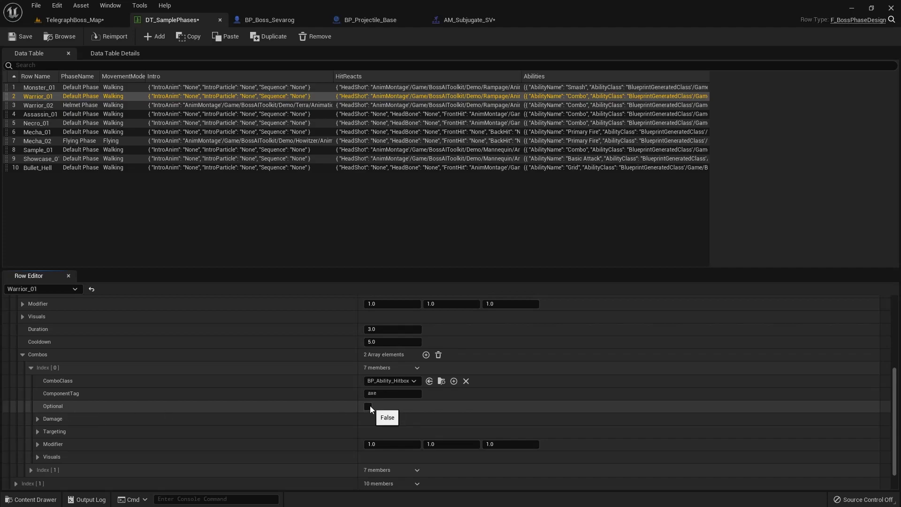
left_click(367, 407)
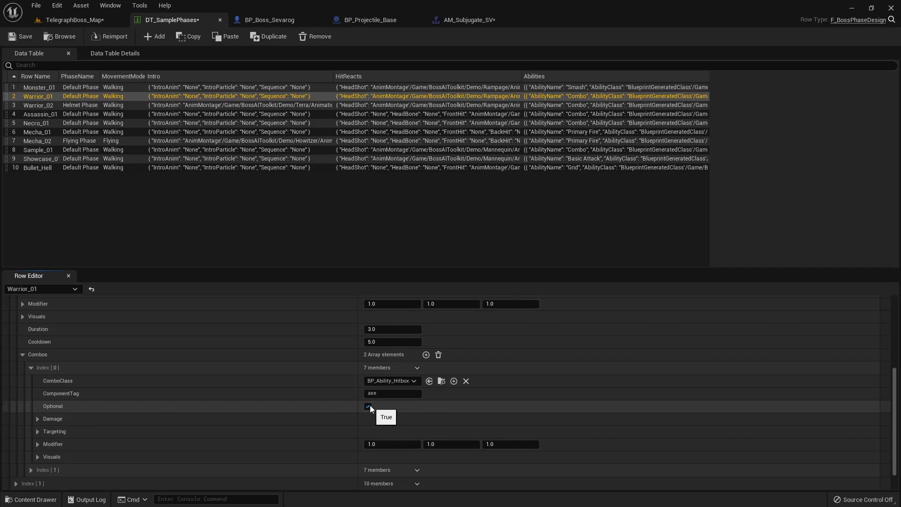
mouse_move(105, 413)
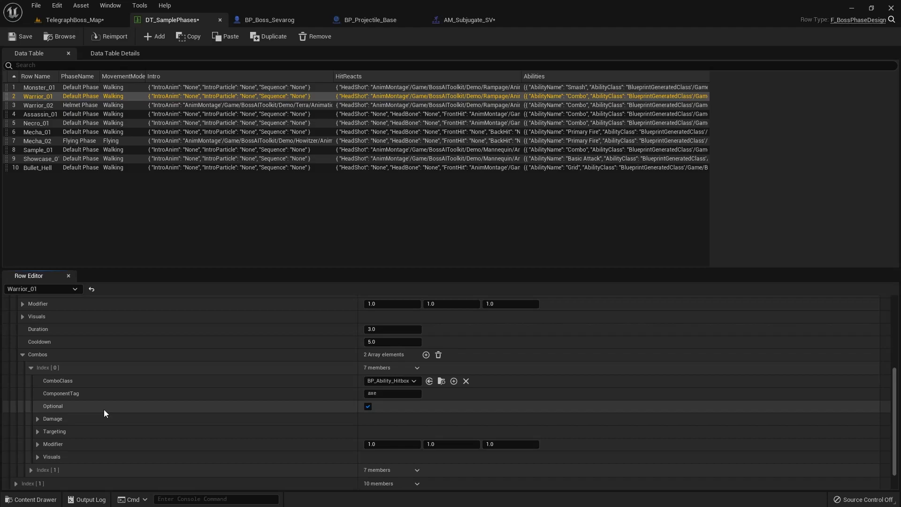
left_click(37, 431)
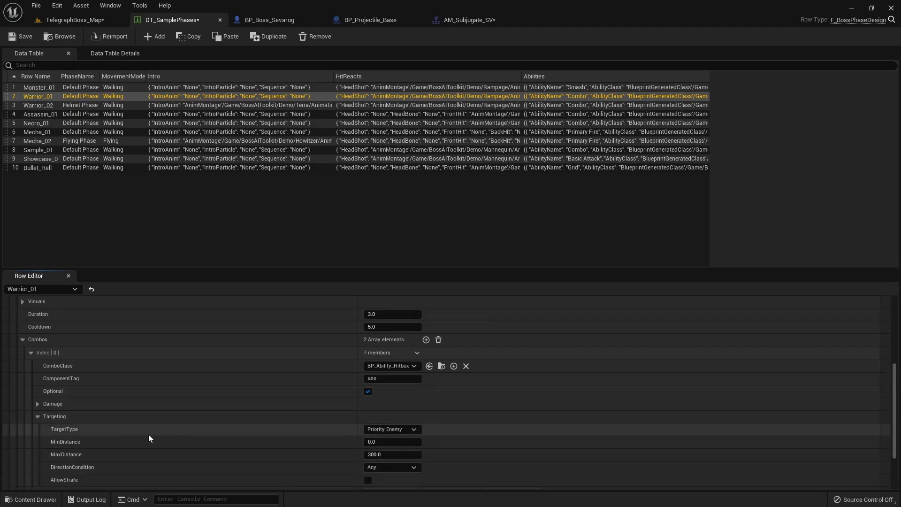
scroll("down", 3)
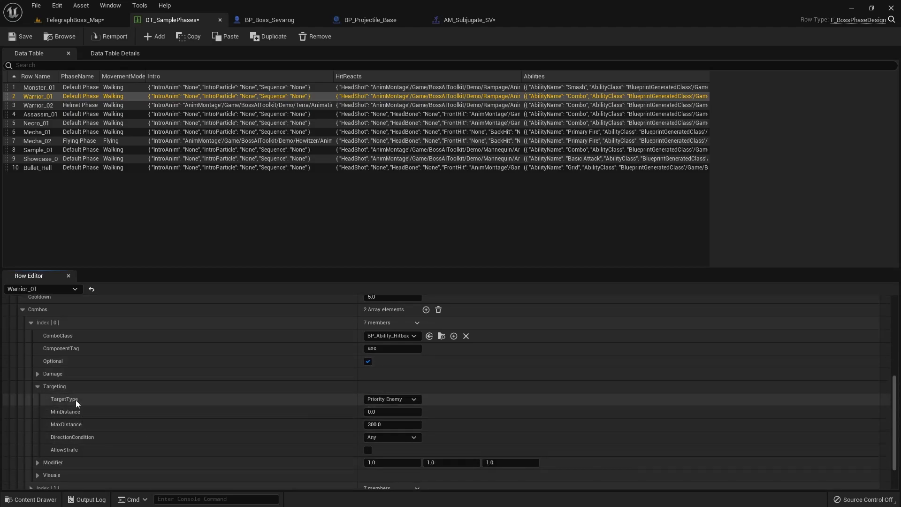
mouse_move(311, 305)
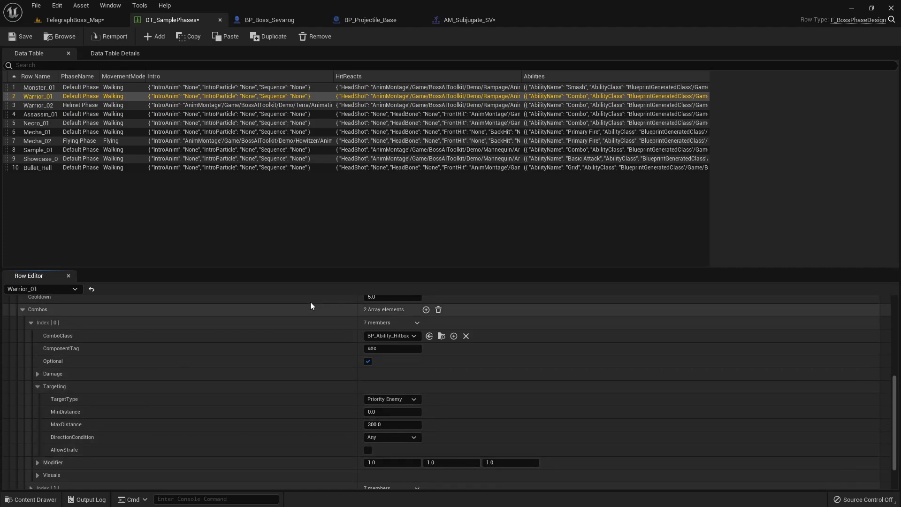
mouse_move(326, 332)
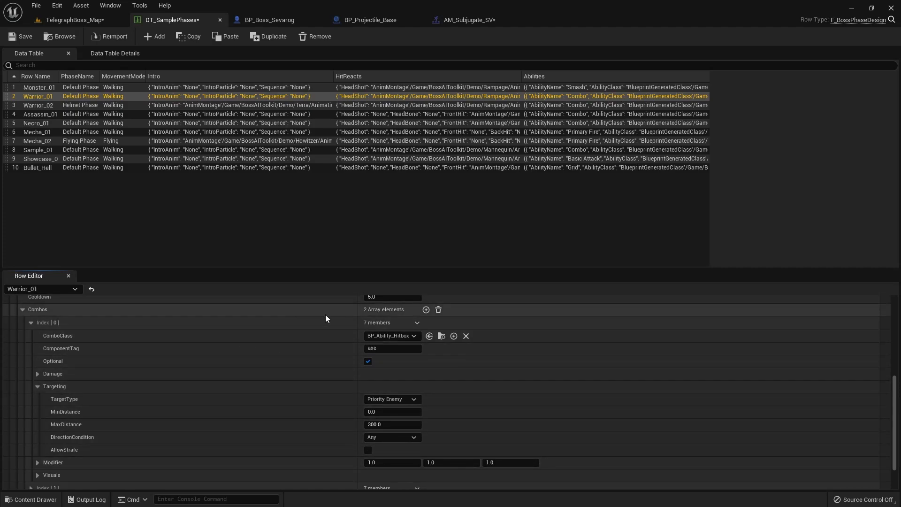
mouse_move(266, 368)
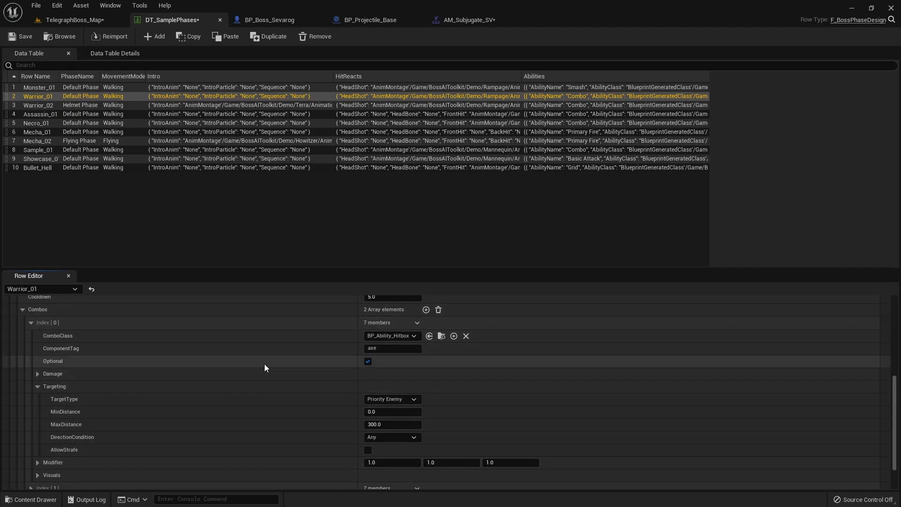
scroll("down", 3)
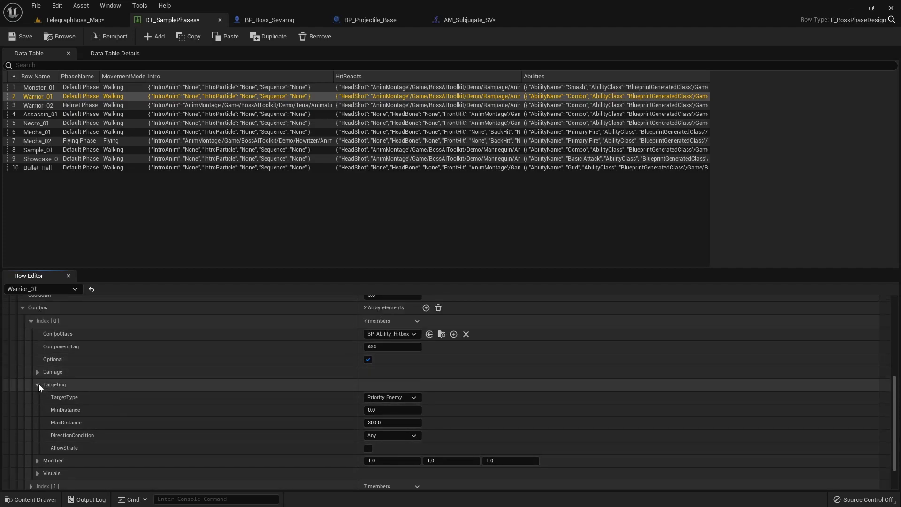
left_click(37, 385)
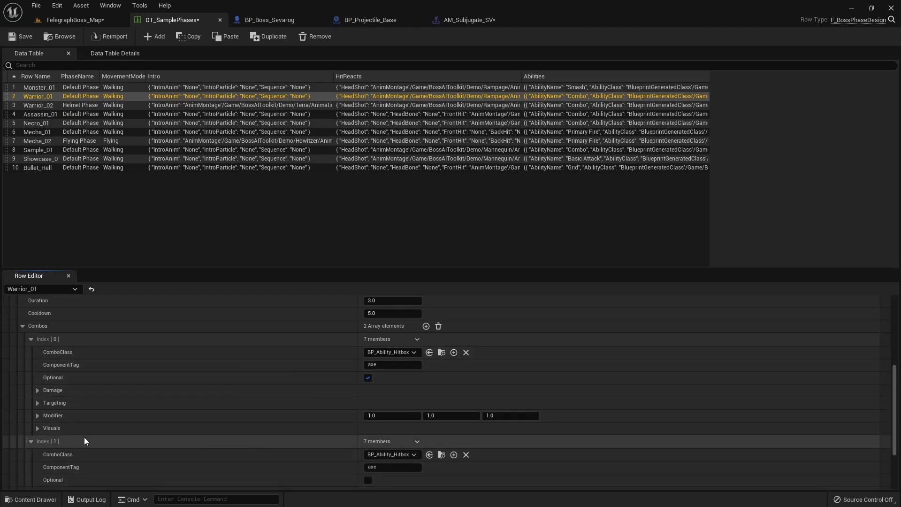
scroll("down", 3)
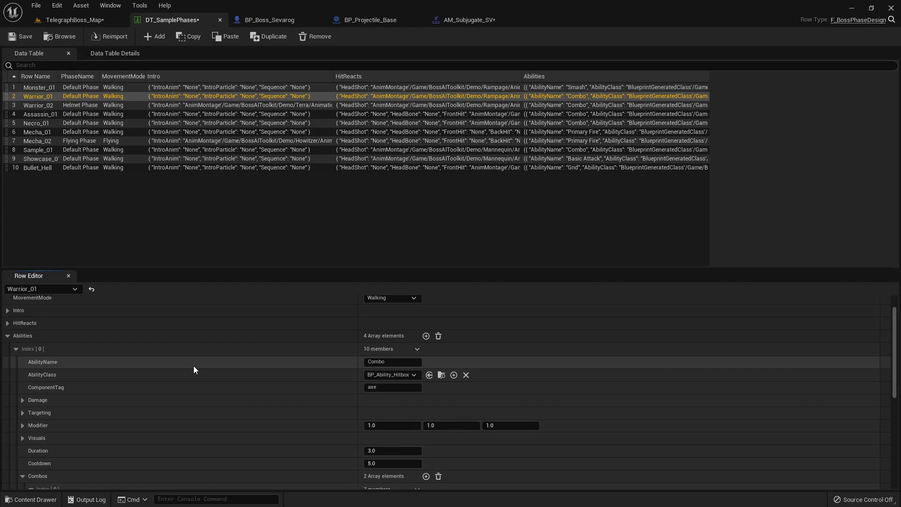
mouse_move(120, 202)
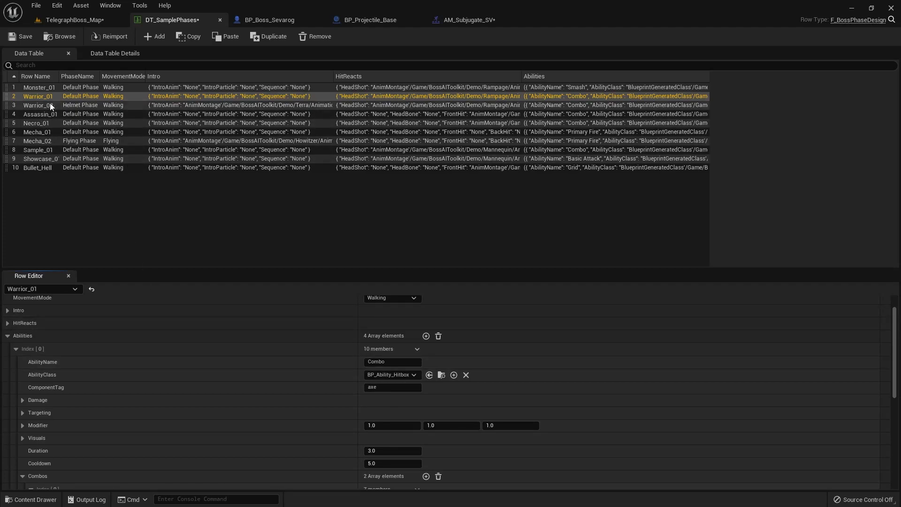
left_click(66, 20)
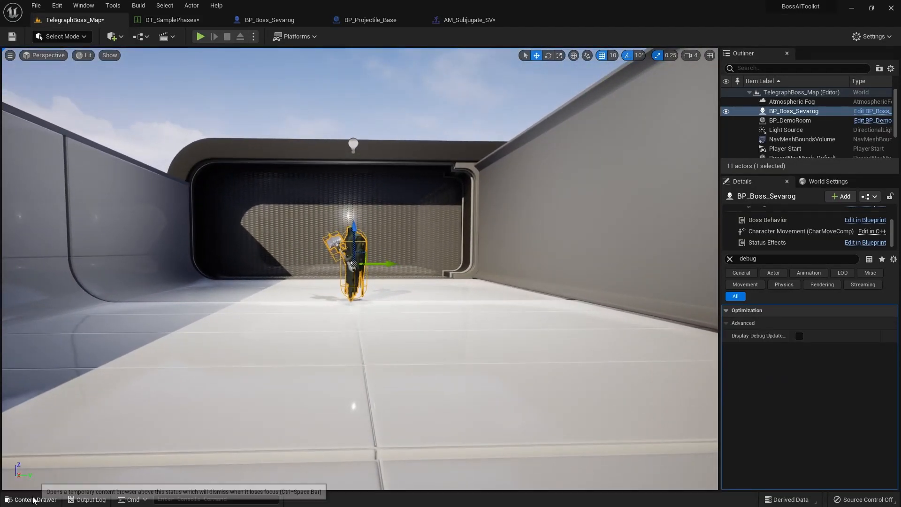
left_click(29, 499)
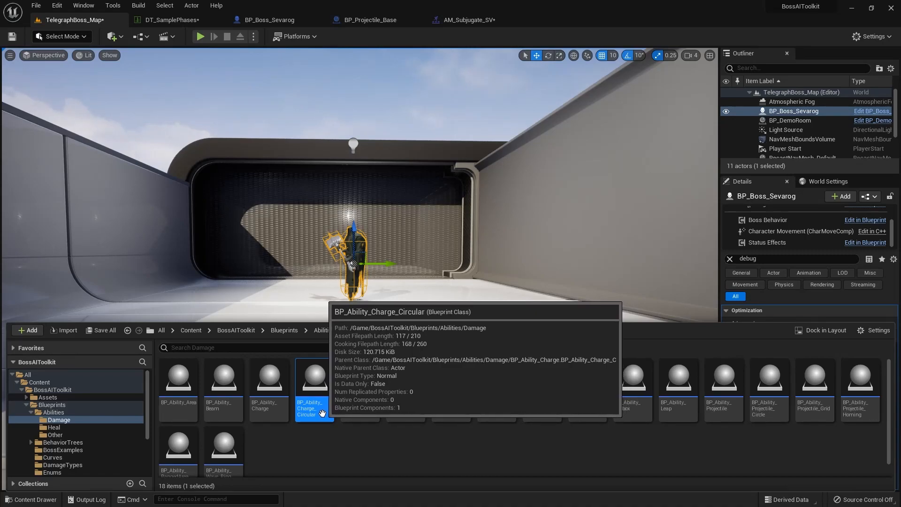
mouse_move(311, 382)
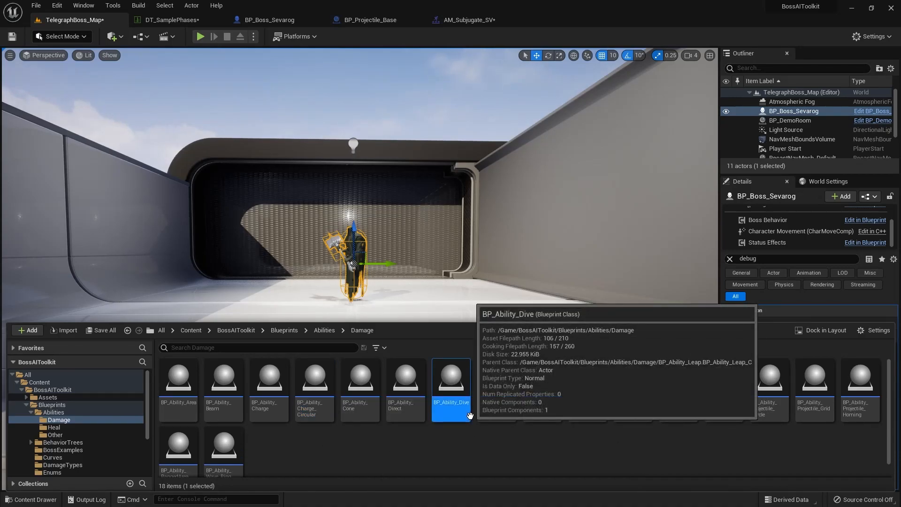
mouse_move(481, 450)
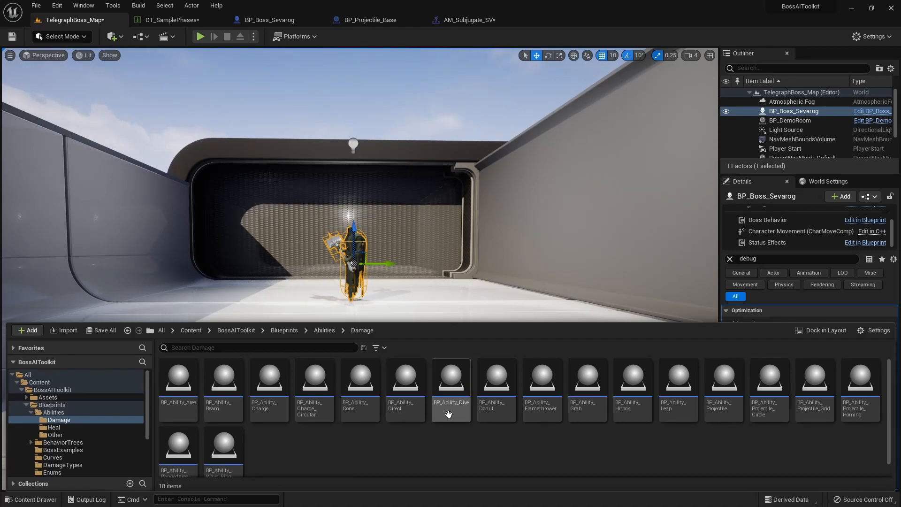
left_click(677, 390)
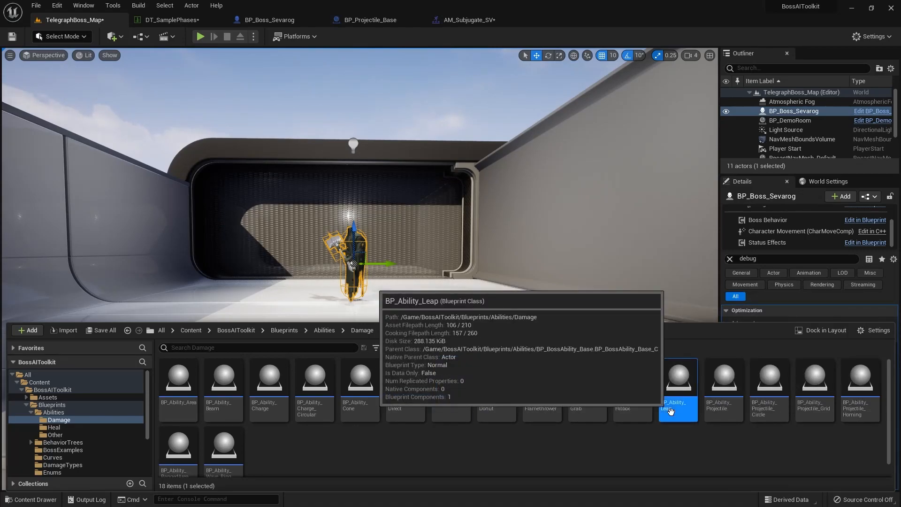
left_click(169, 20)
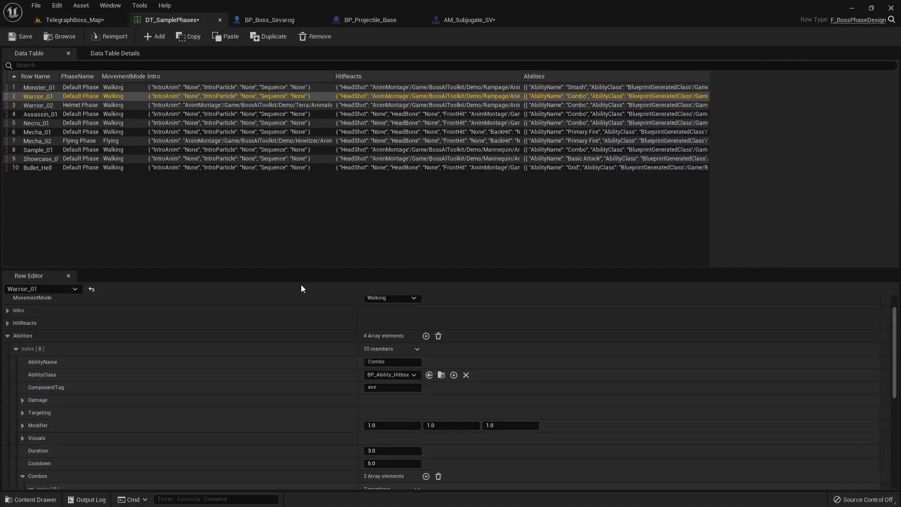
mouse_move(43, 137)
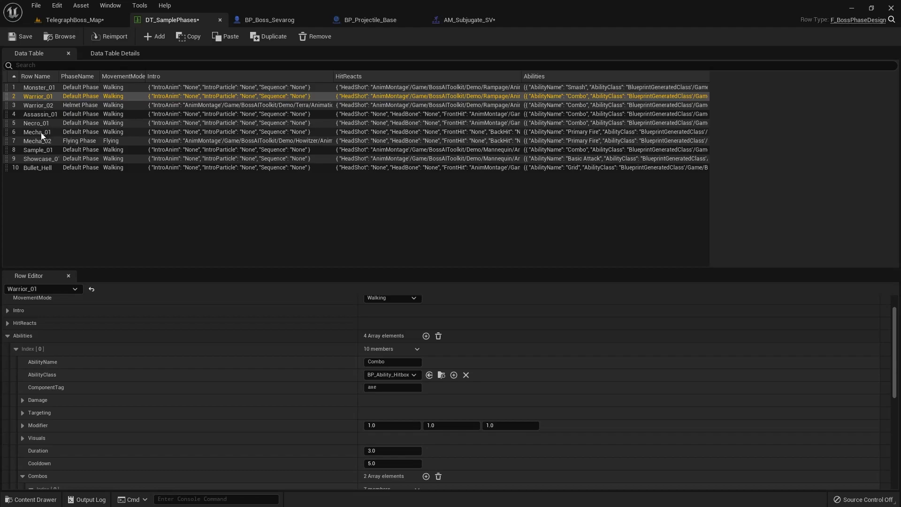
Search 'leap' and inspect Monster_01's Leap ability modifier (450.0, 1.0, 500.0), then return to the map
left_click(39, 86)
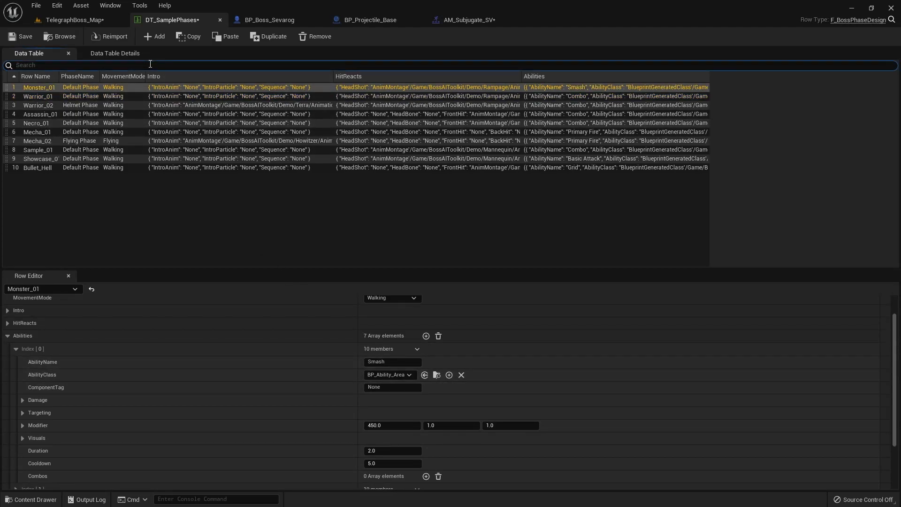
type("leap")
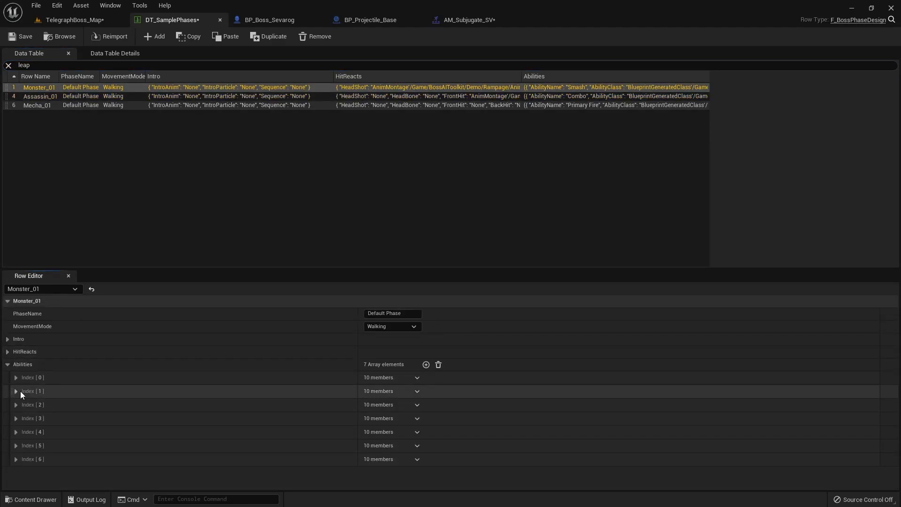
left_click(16, 405)
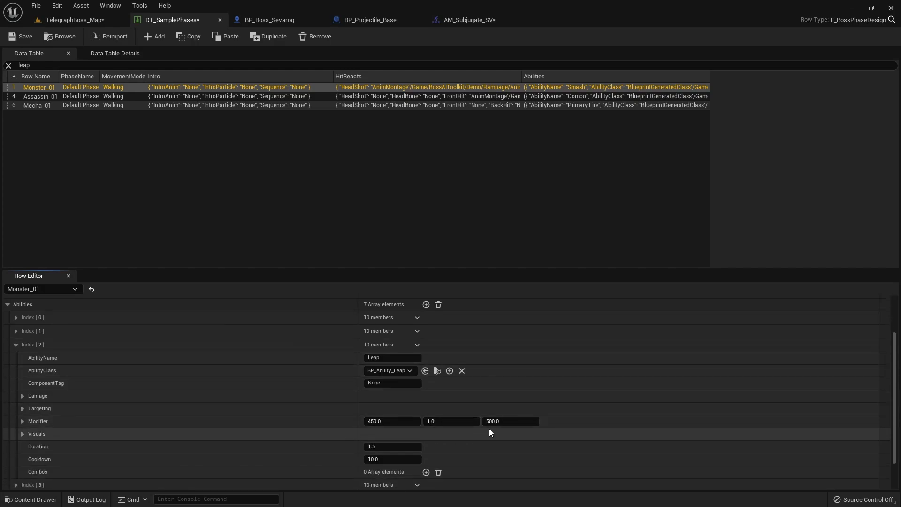
left_click(510, 421)
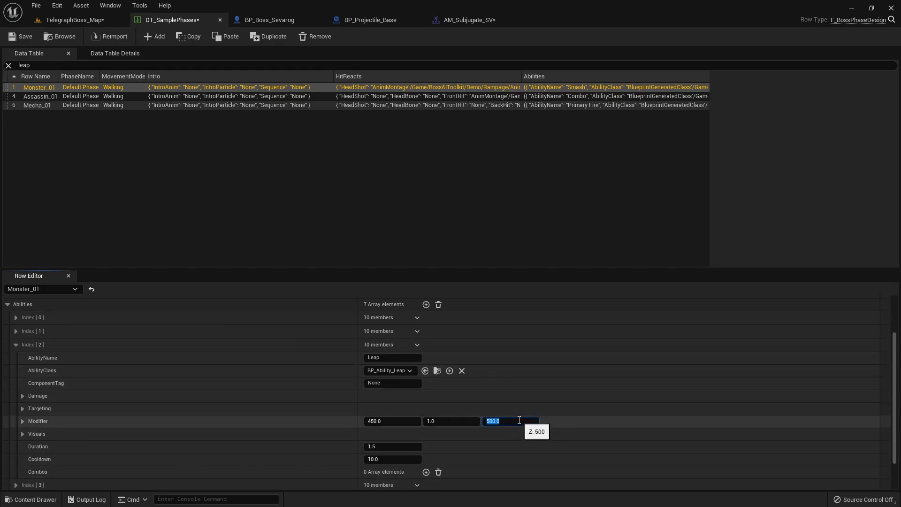
mouse_move(457, 395)
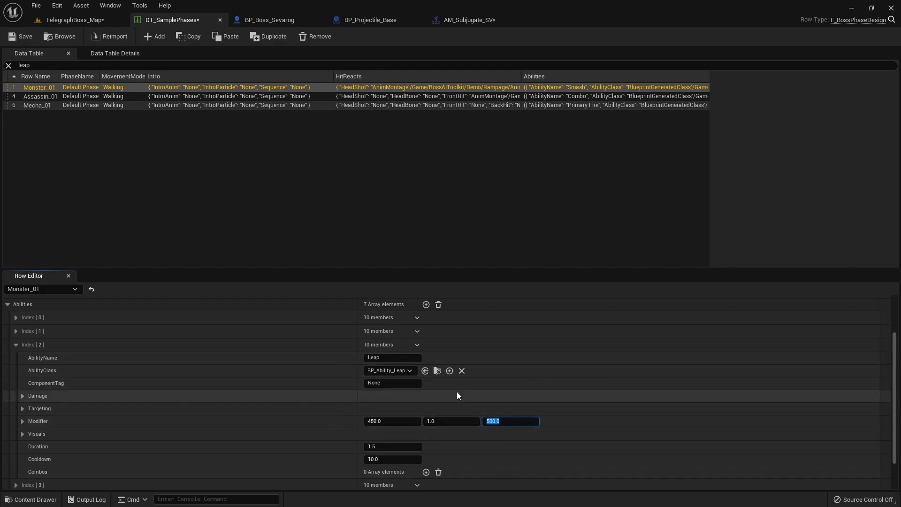
mouse_move(180, 162)
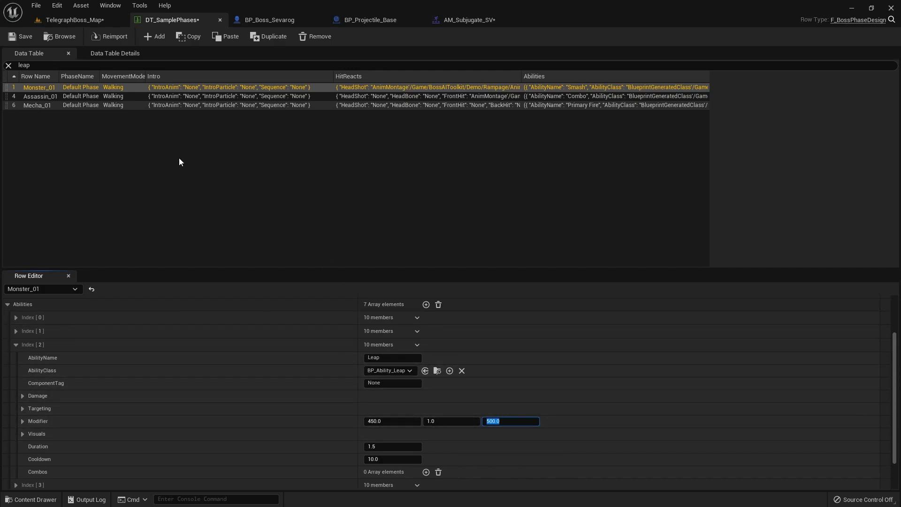
left_click(75, 20)
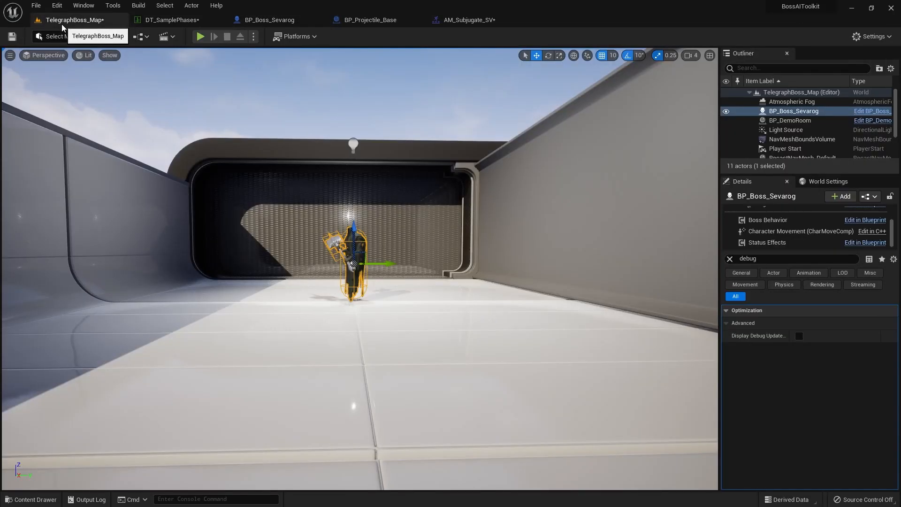
Select the sky sphere in the level, then switch to the BP_Boss_Sevarog blueprint
left_click(36, 499)
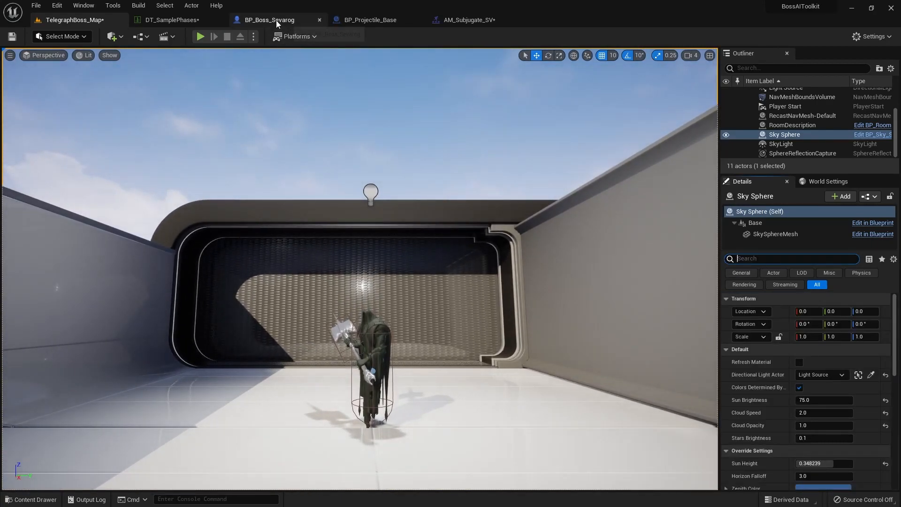
left_click(268, 20)
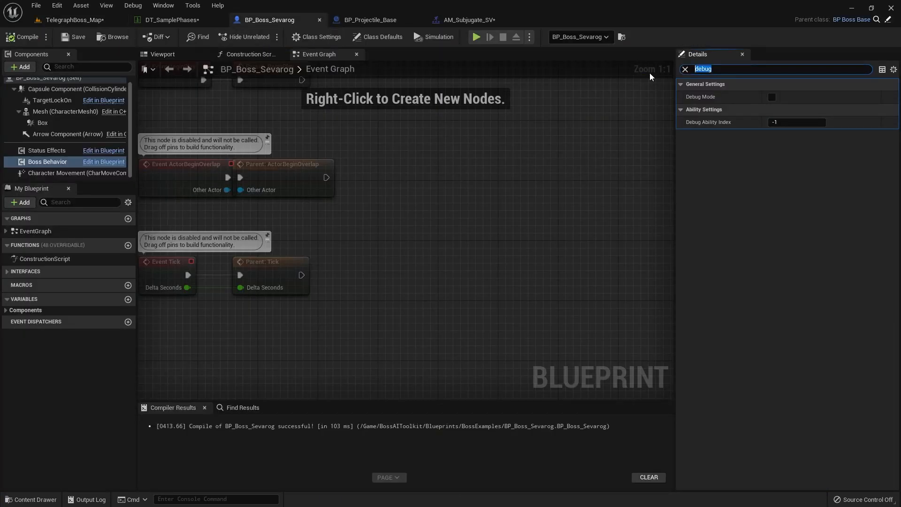
Filter Details by 'range' to read Sevarog's Desired Range (0.0), then return to TelegraphBoss_Map
type("range")
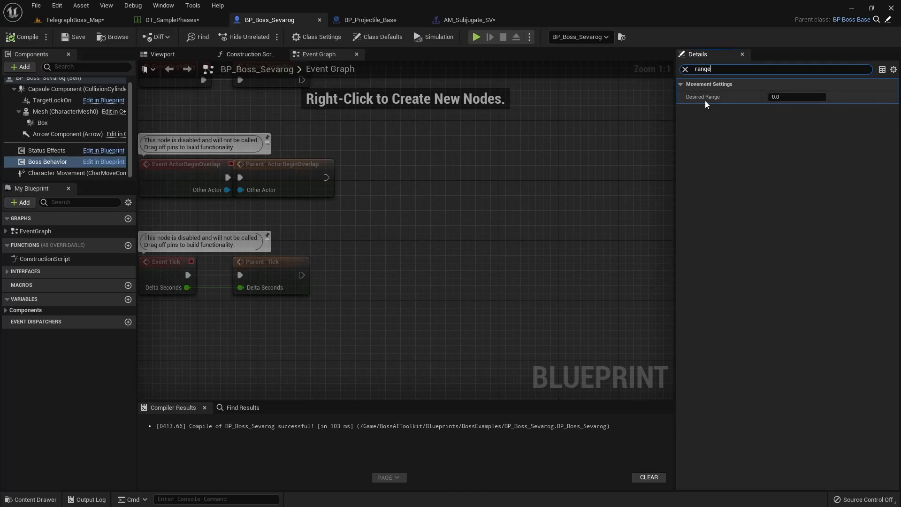
mouse_move(699, 99)
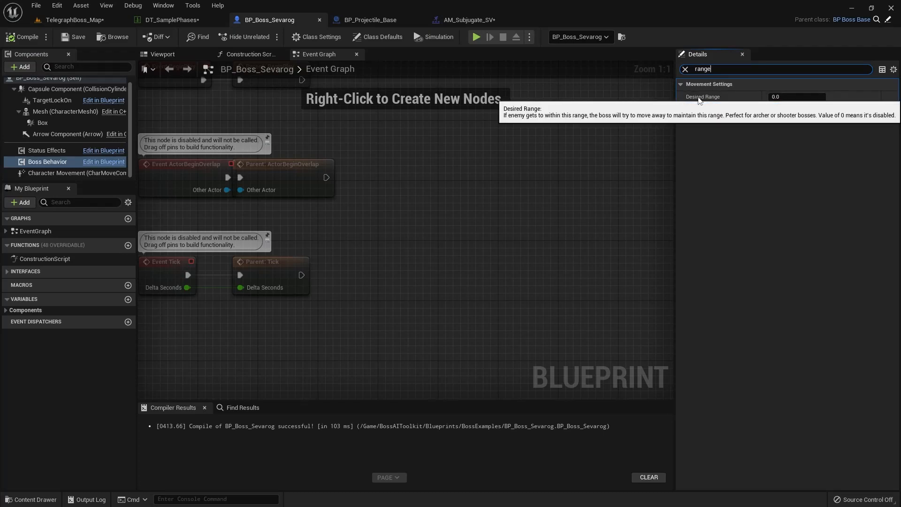
mouse_move(713, 109)
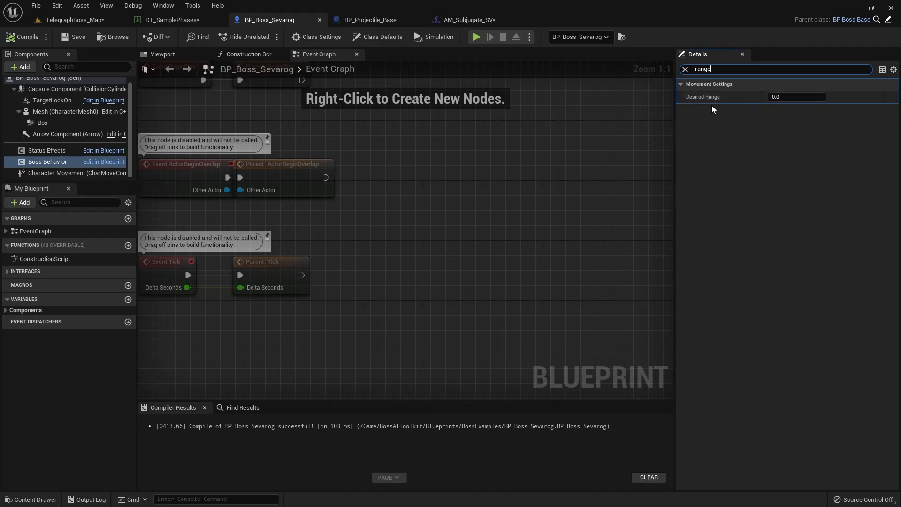
mouse_move(511, 190)
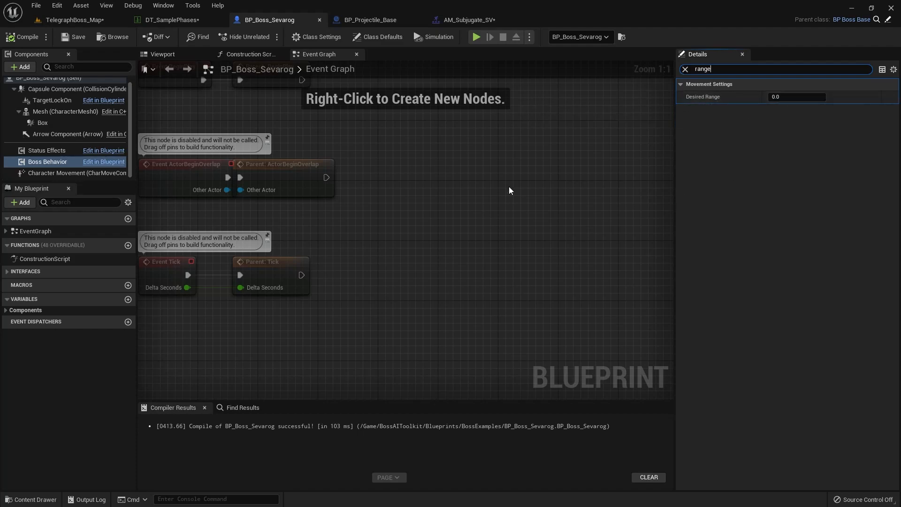
mouse_move(91, 26)
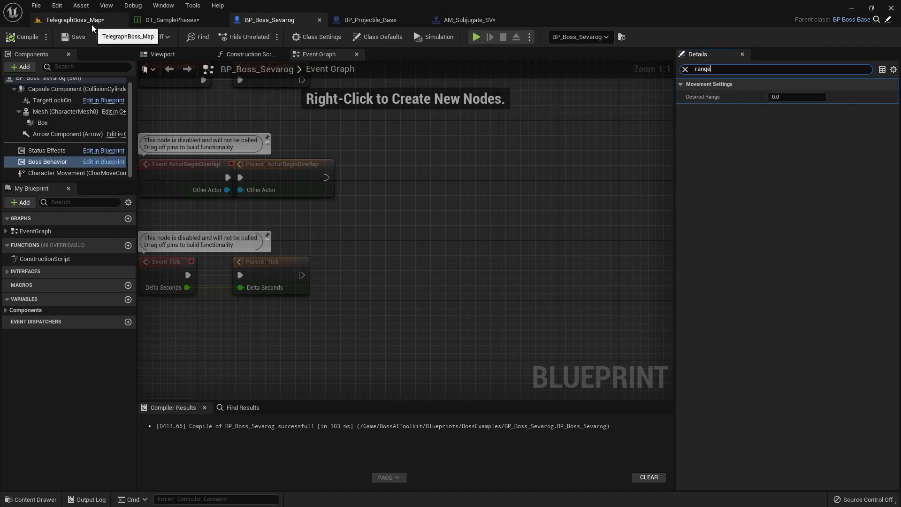
left_click(70, 20)
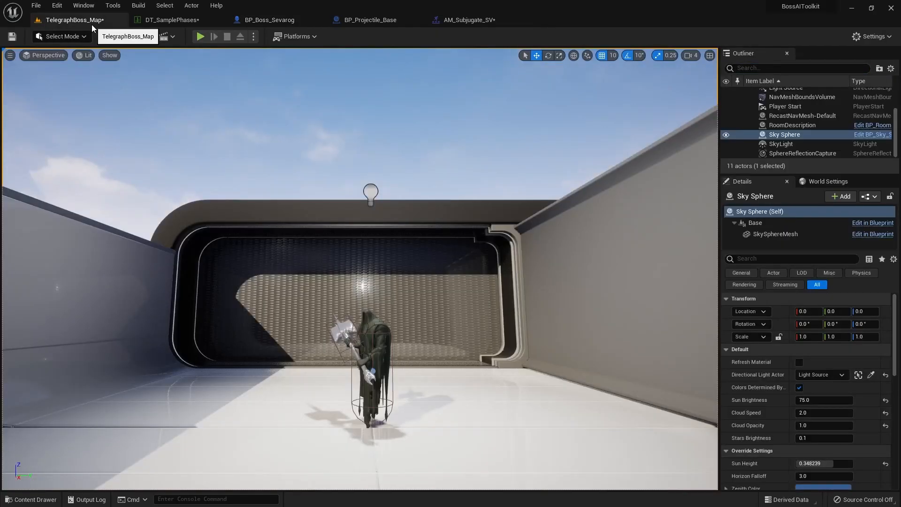